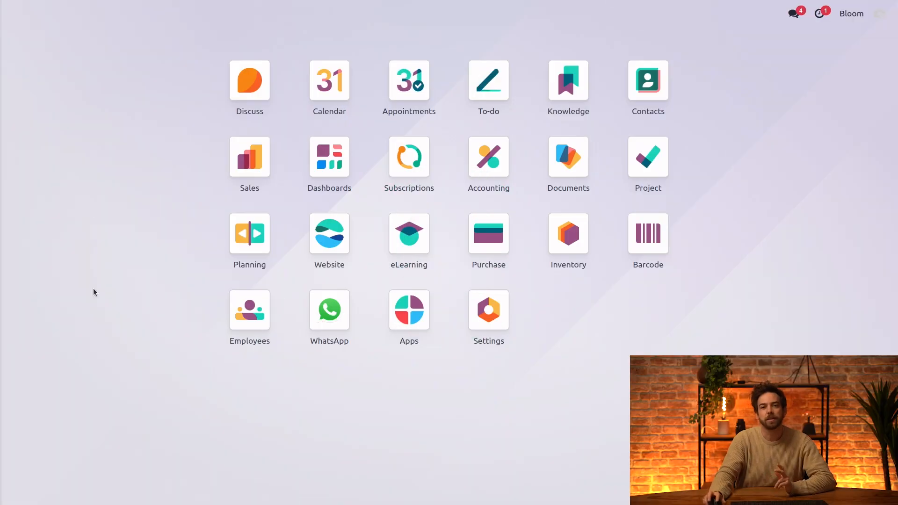
- From Settings, list the companies: Bloom, Bloom Antwerp, Bloom Canada and Bloom Portugal
click(488, 308)
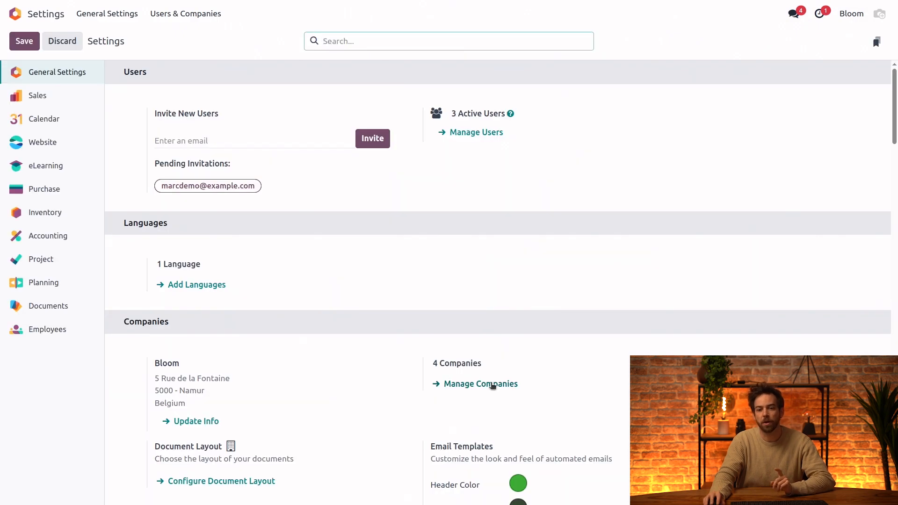
click(480, 383)
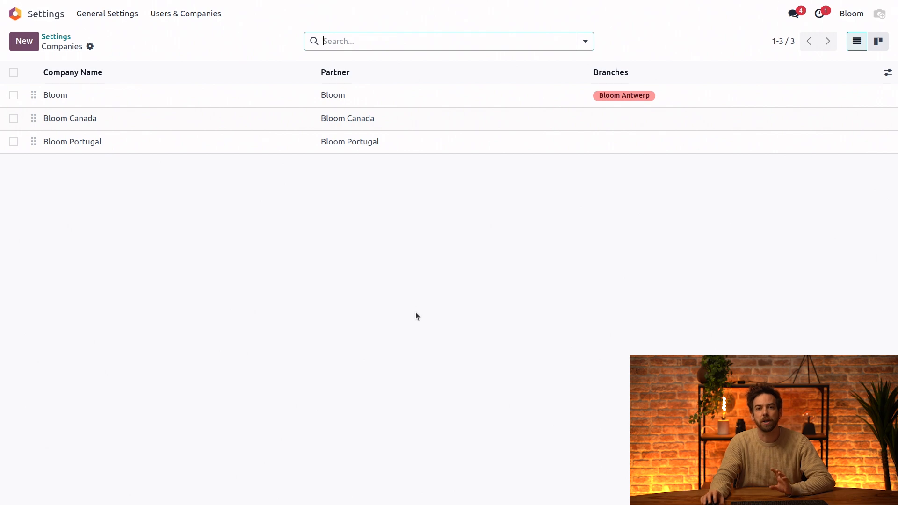
mouse_move(155, 113)
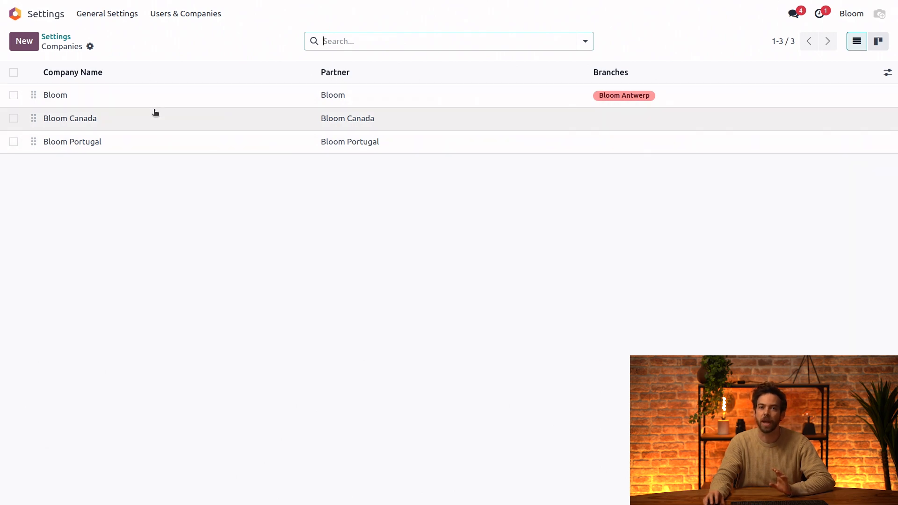
mouse_move(310, 285)
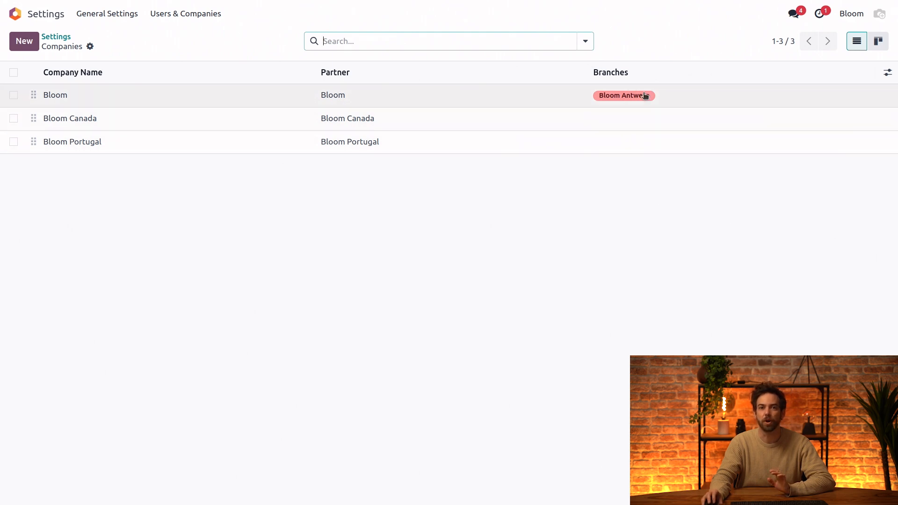
mouse_move(603, 242)
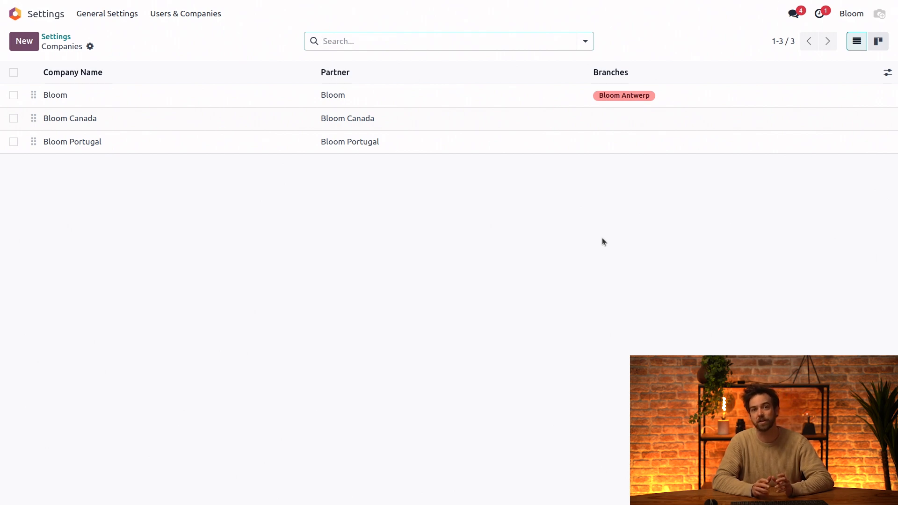
click(401, 41)
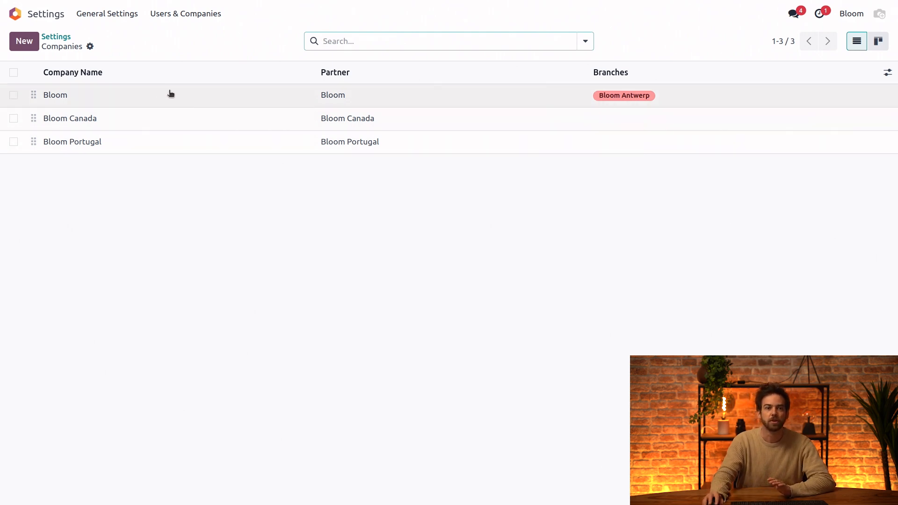
click(56, 95)
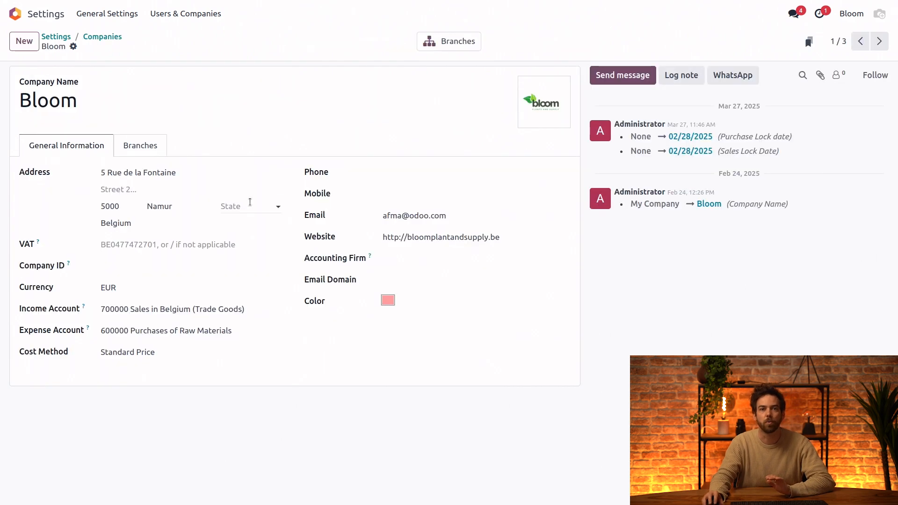
click(140, 145)
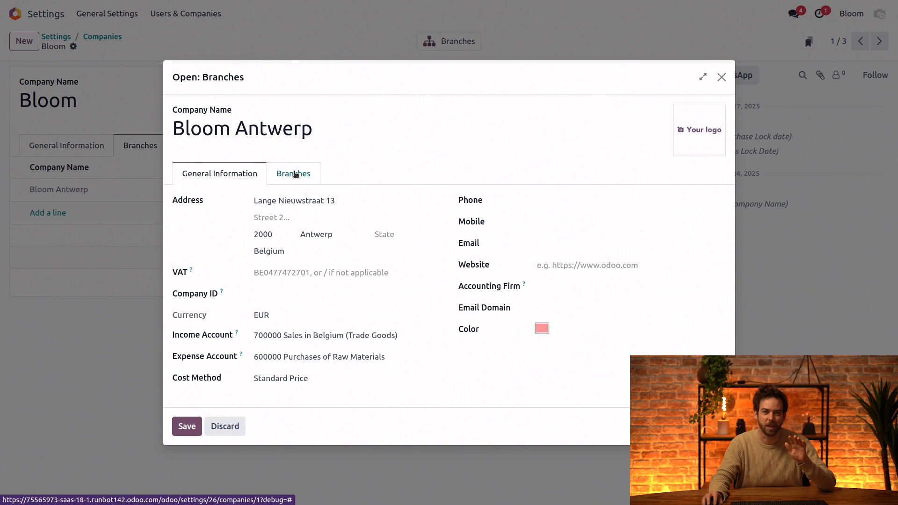
click(293, 174)
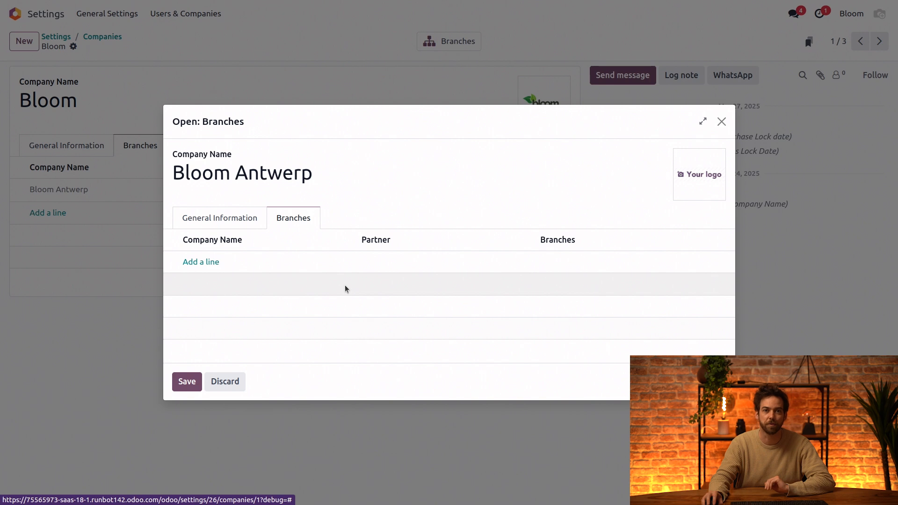
click(187, 382)
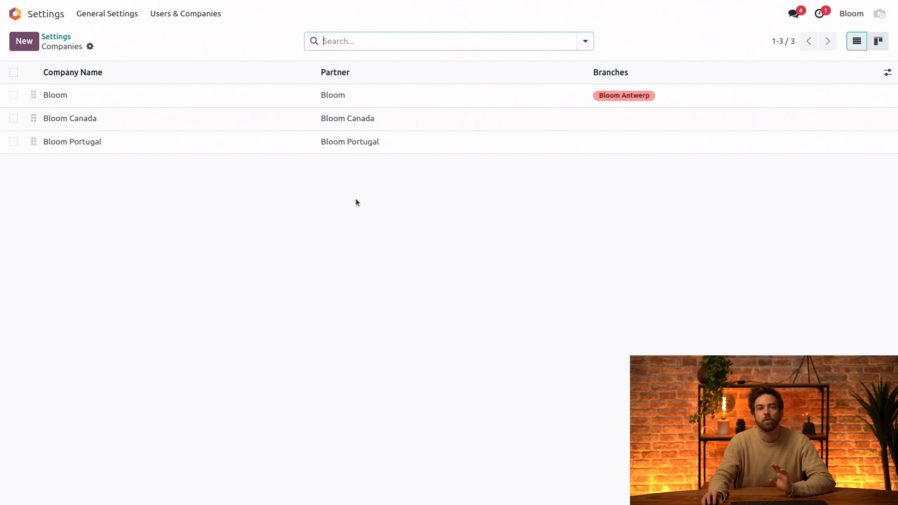
mouse_move(694, 110)
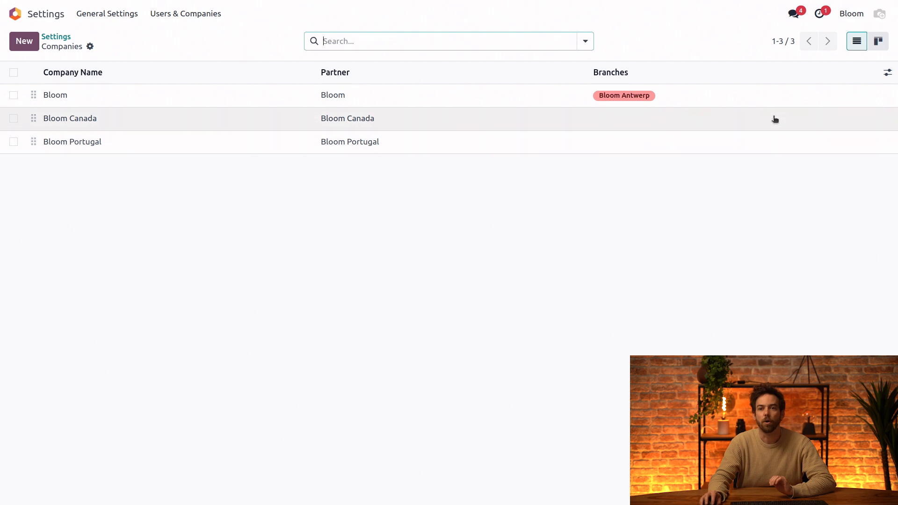
- Check the company switcher: Bloom, Antwerp and Portugal enabled, Bloom Canada not
click(851, 13)
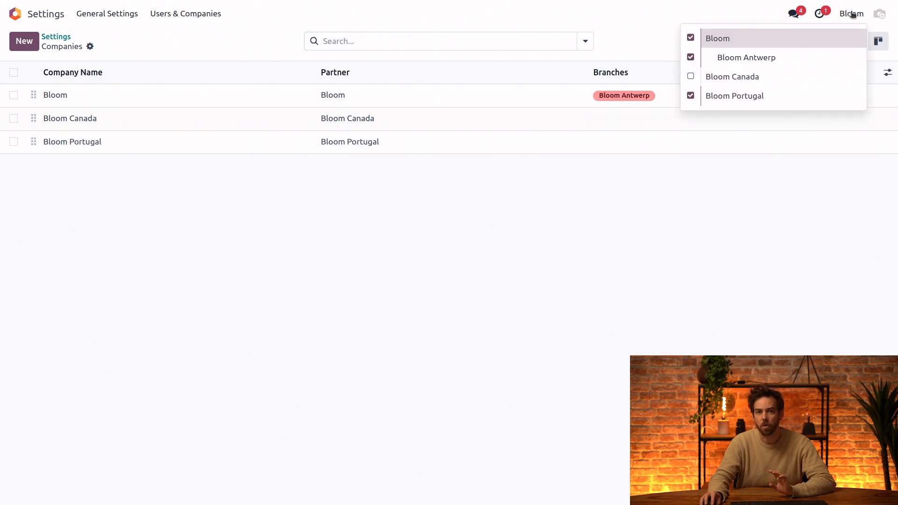
mouse_move(746, 57)
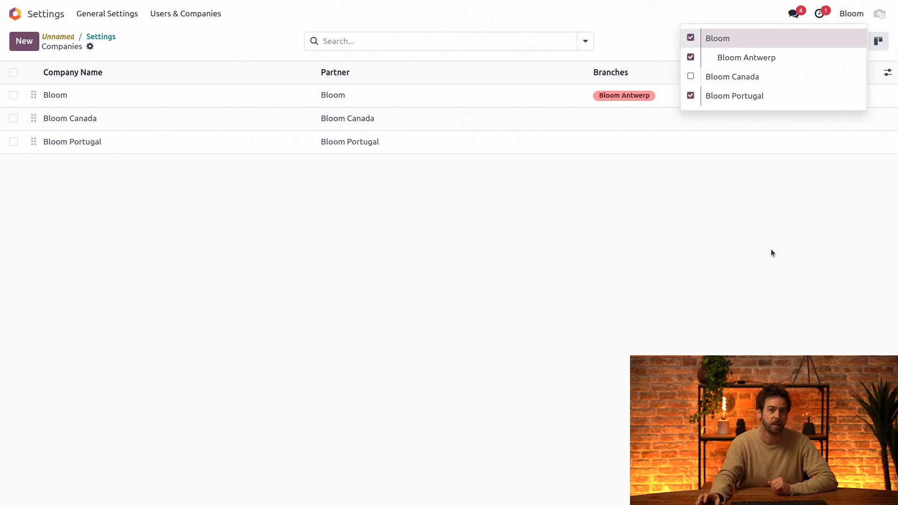
mouse_move(796, 251)
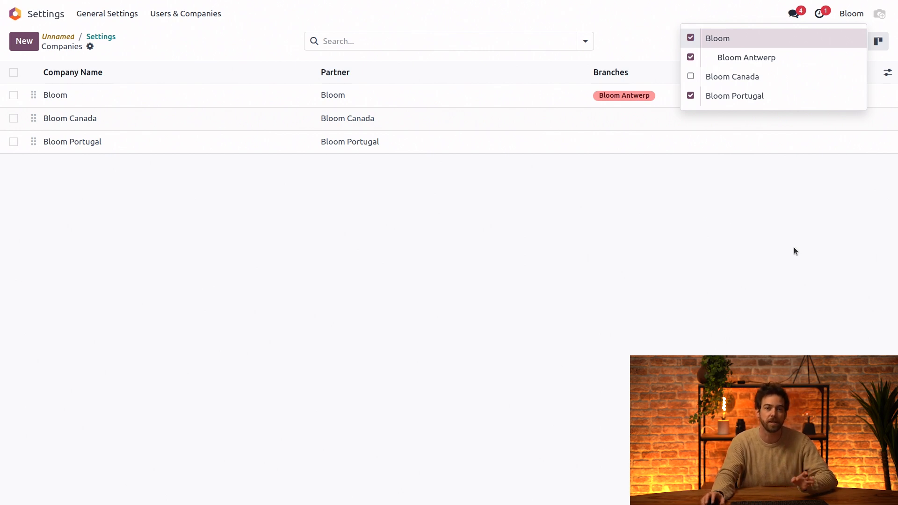
mouse_move(635, 258)
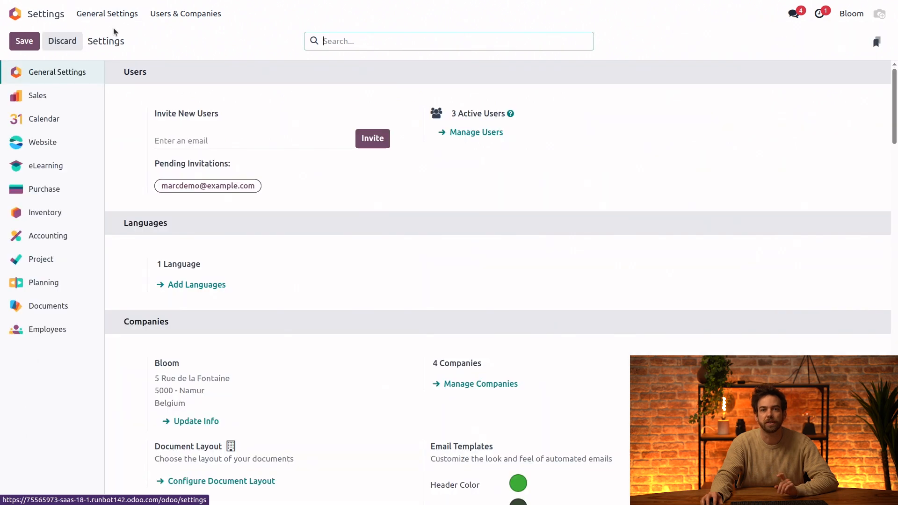
mouse_move(480, 132)
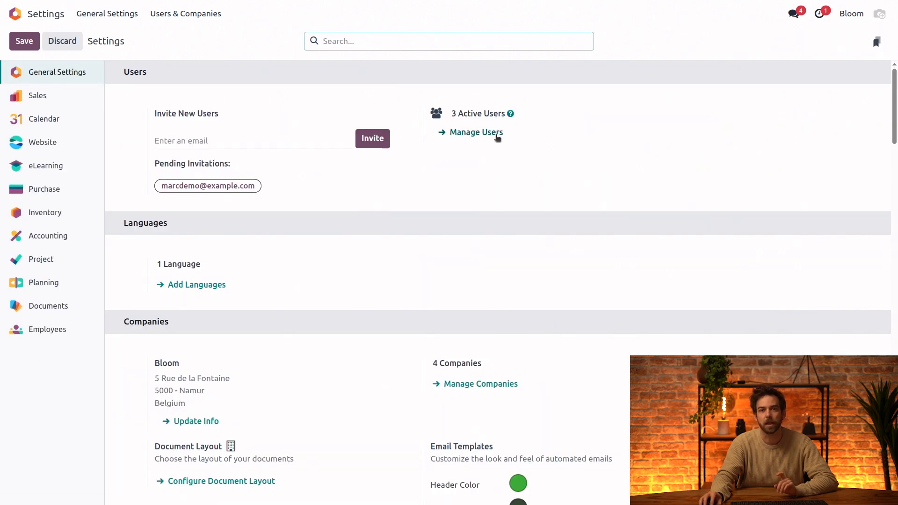
- Review Marc Demo's allowed companies (all four, Bloom default), then return to General Settings
click(479, 132)
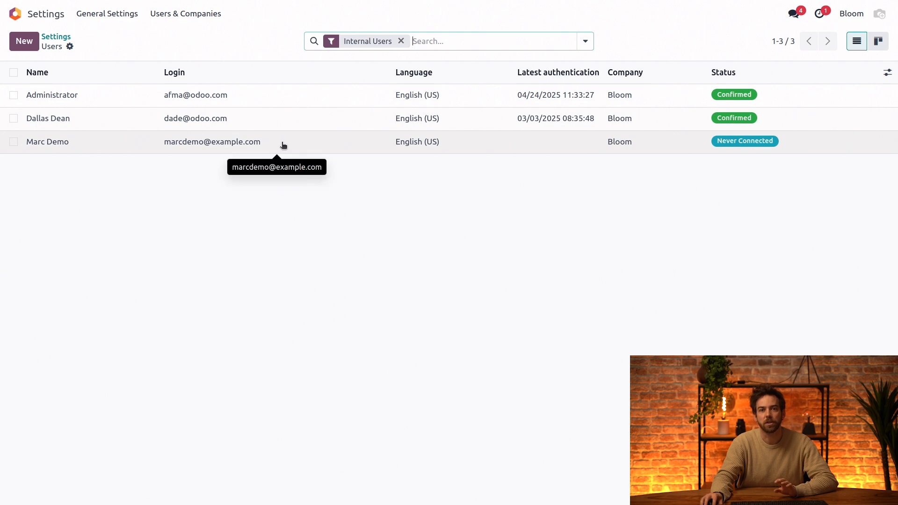
click(47, 142)
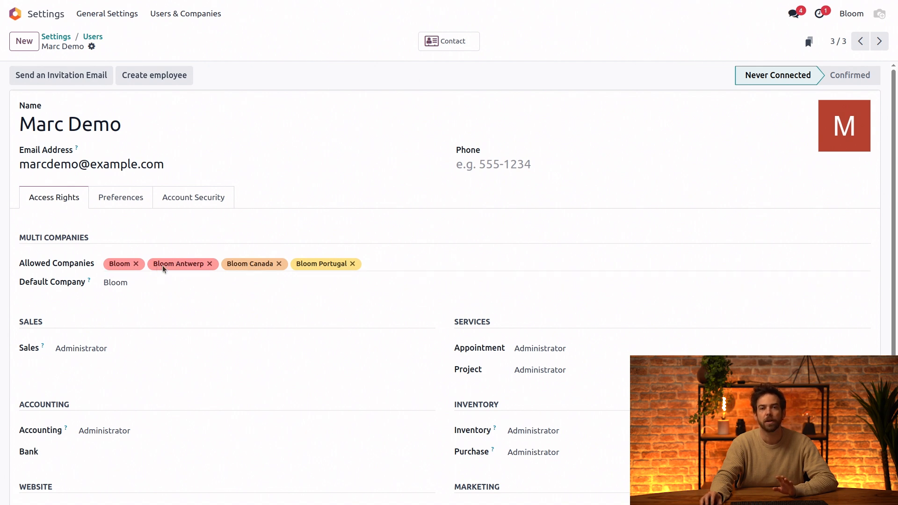
click(107, 14)
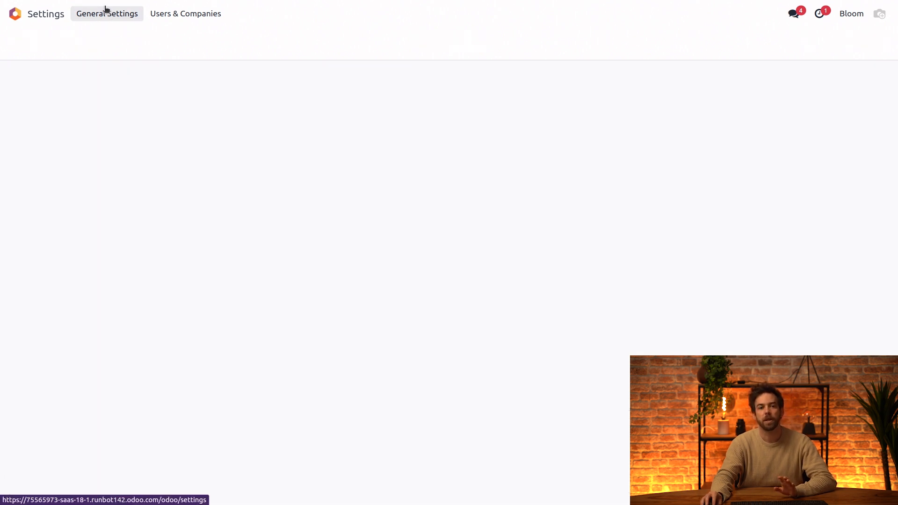
- Search settings for 'inter' and enable Inter-Company Transactions, keeping Create in draft
click(107, 13)
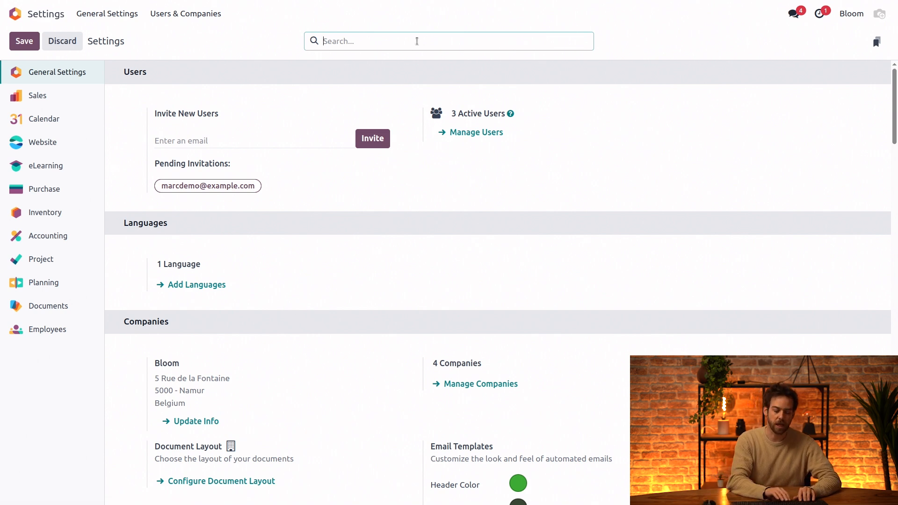
text(inter)
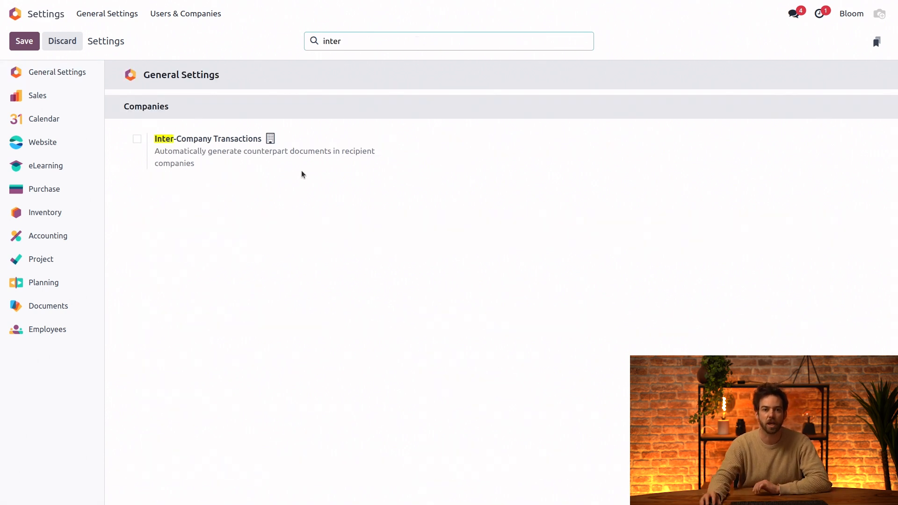
click(137, 138)
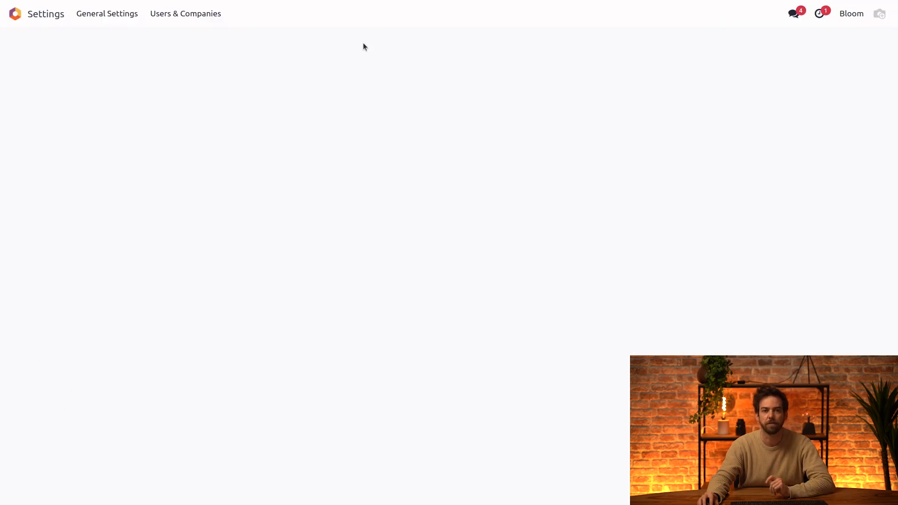
text(inter)
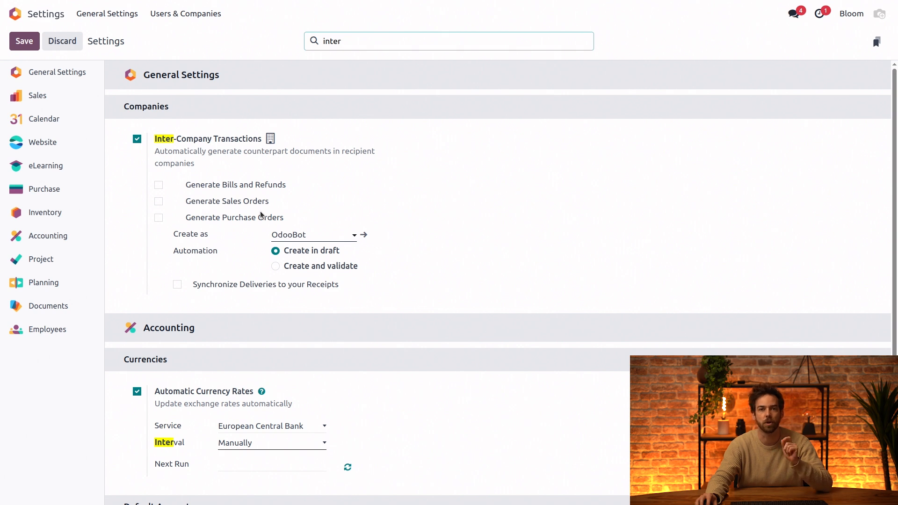
mouse_move(255, 207)
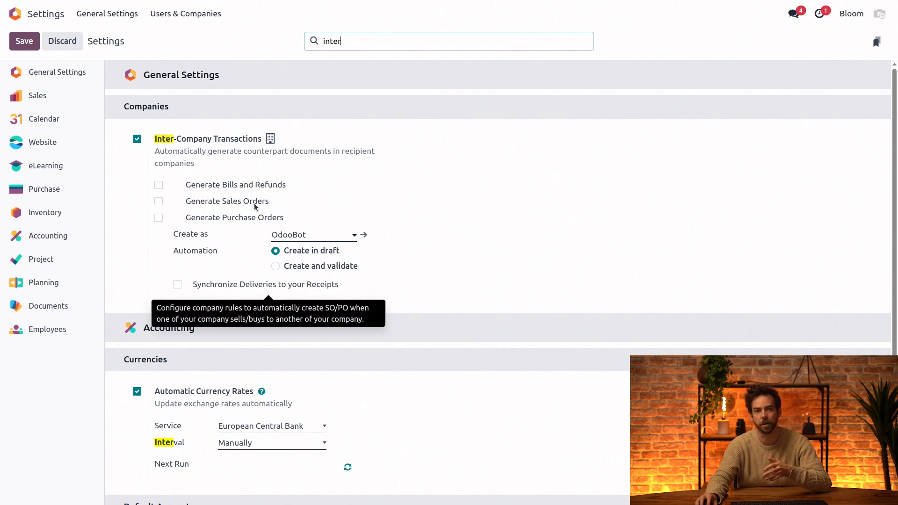
mouse_move(316, 230)
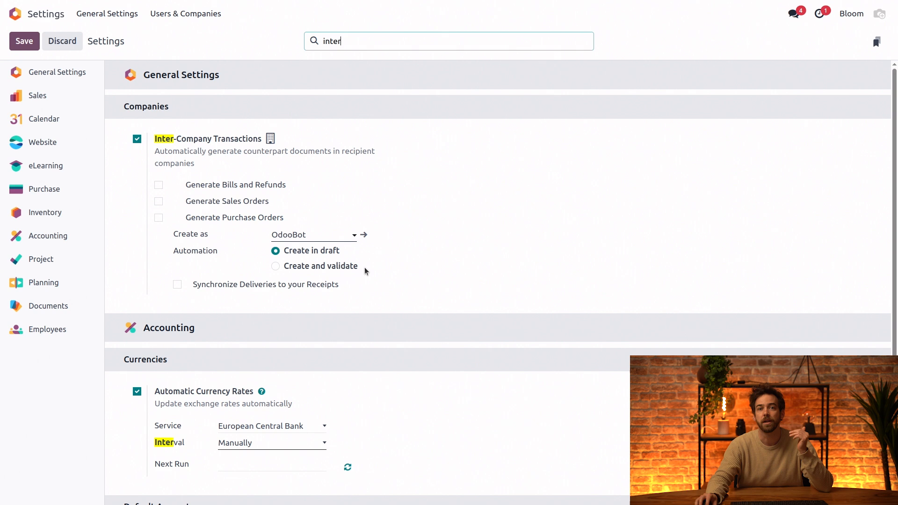
mouse_move(477, 283)
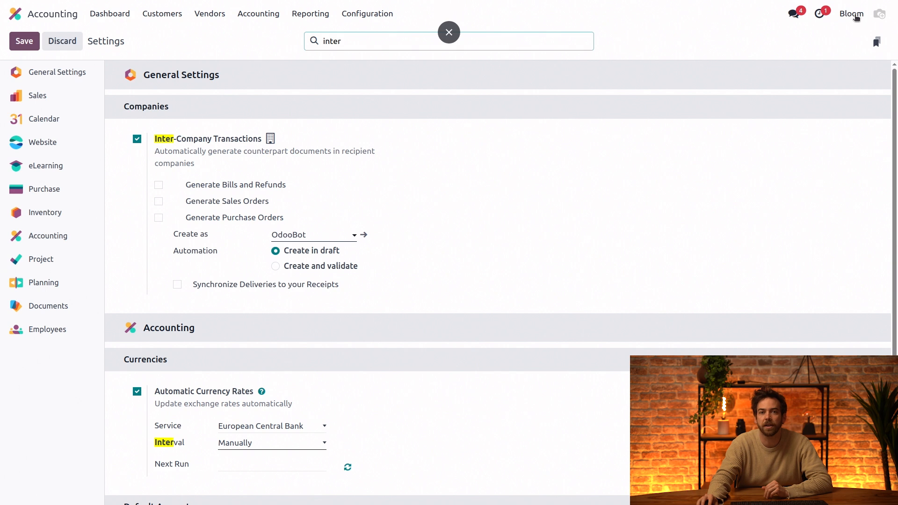
- Activate Bloom, Bloom Antwerp and Bloom Portugal and view the 2025 Profit and Loss
click(852, 14)
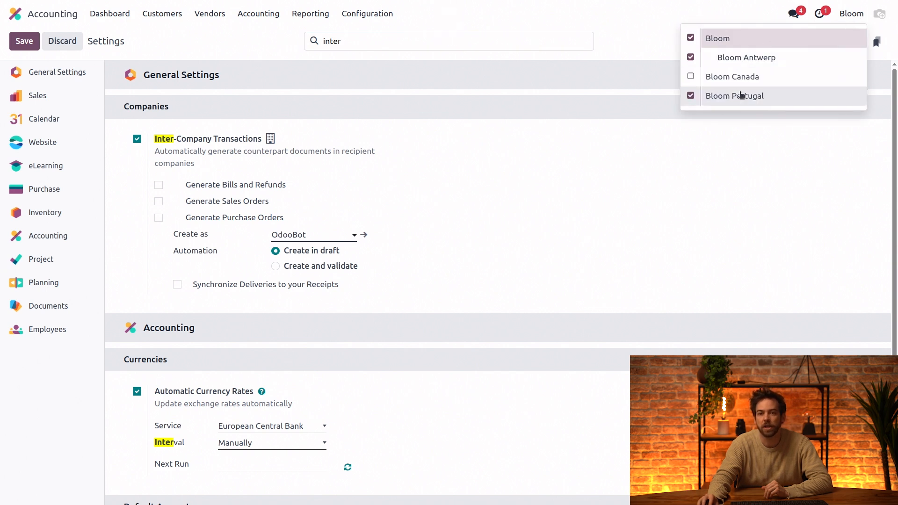
mouse_move(705, 118)
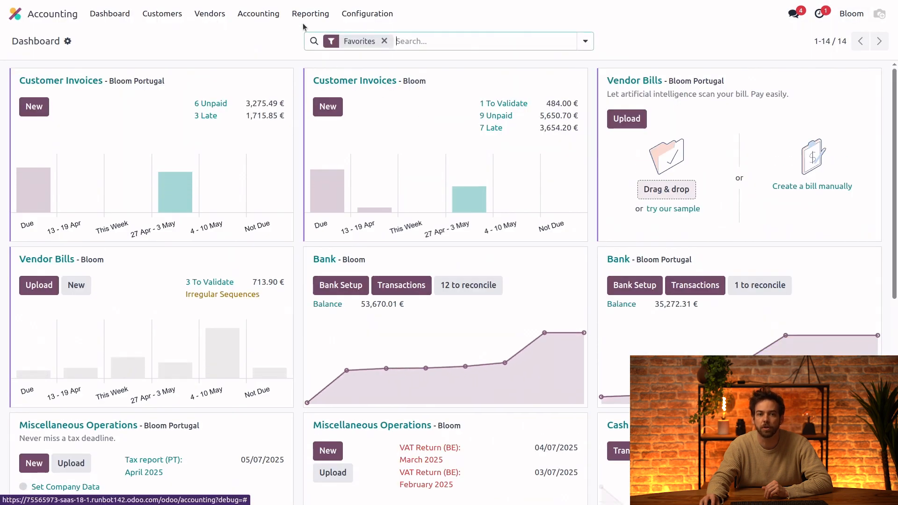
click(311, 13)
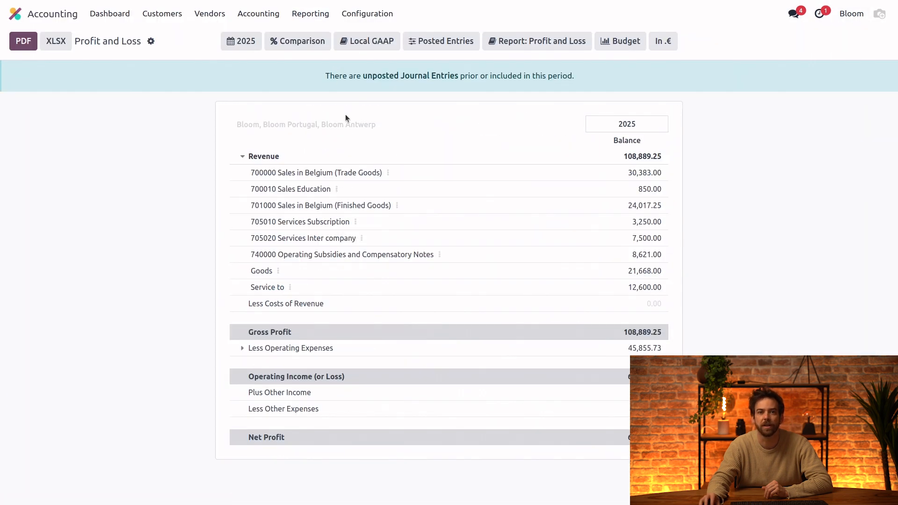
mouse_move(438, 189)
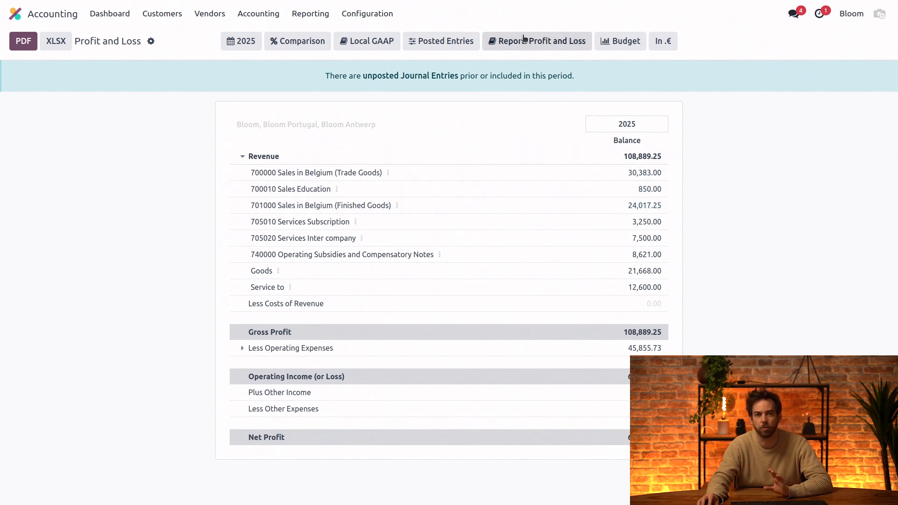
mouse_move(783, 218)
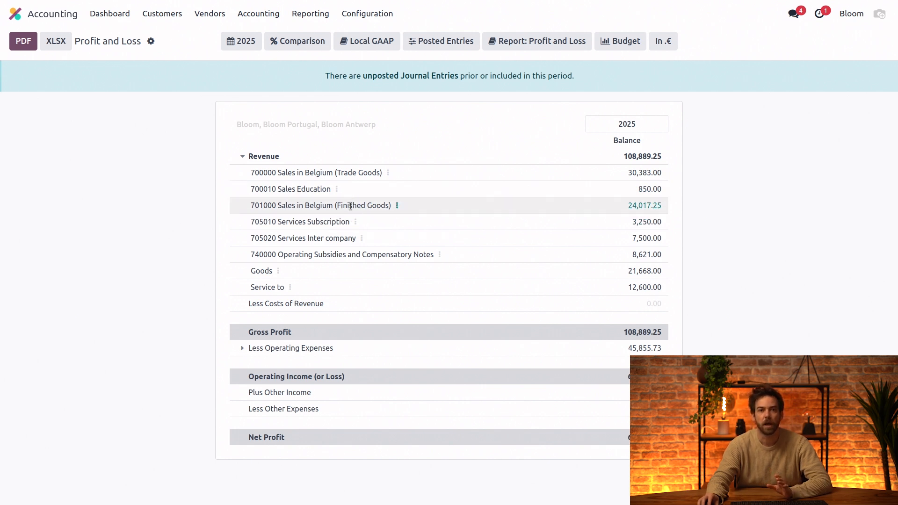
mouse_move(269, 169)
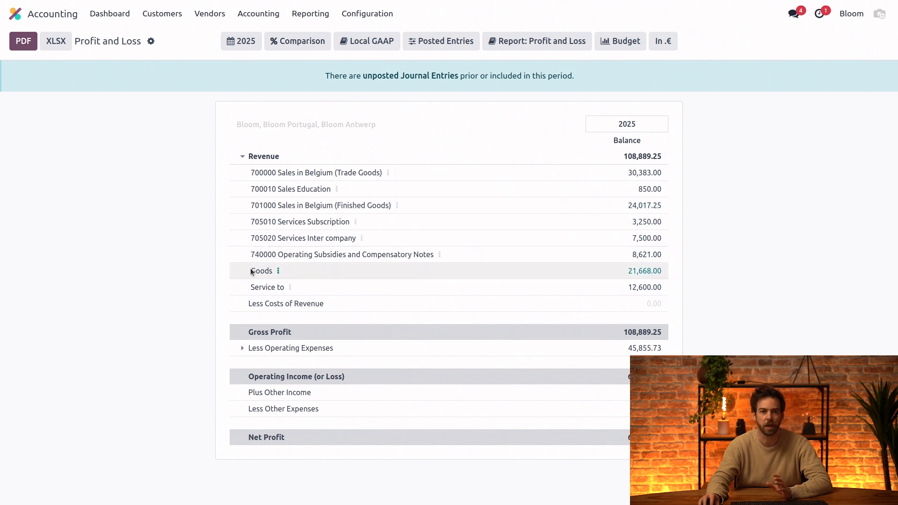
mouse_move(569, 286)
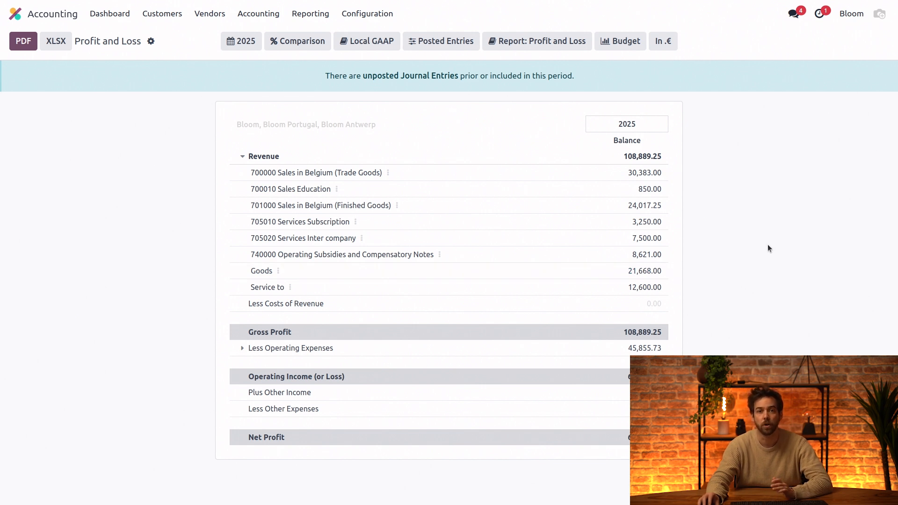
click(368, 13)
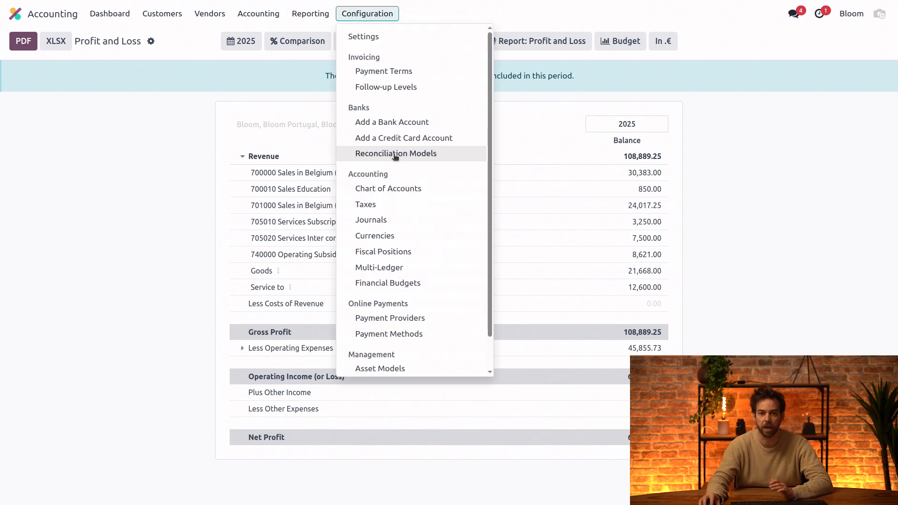
- Open the Chart of Accounts filtered to the 191 class 7 income accounts
click(388, 188)
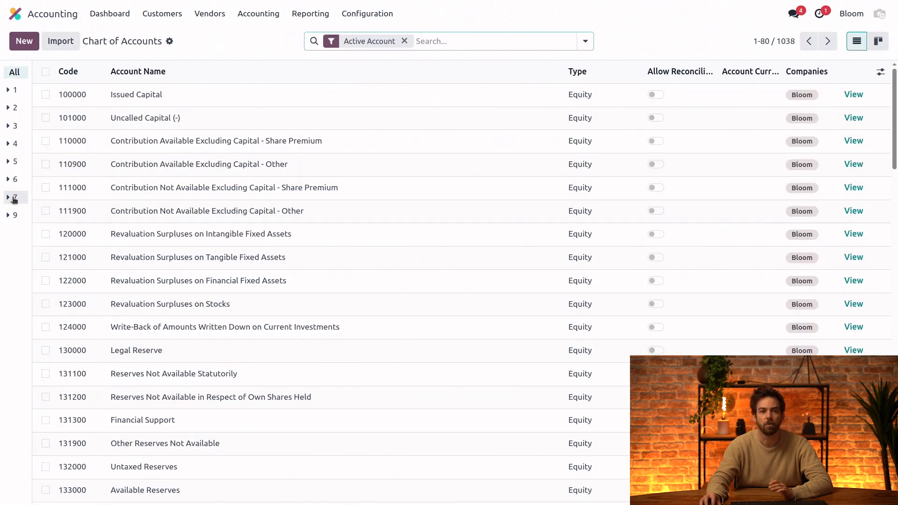
click(14, 197)
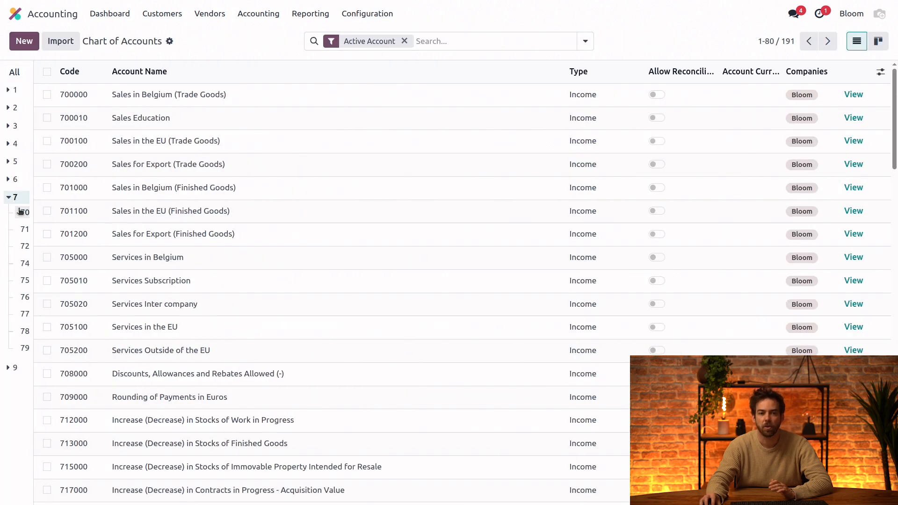
mouse_move(209, 285)
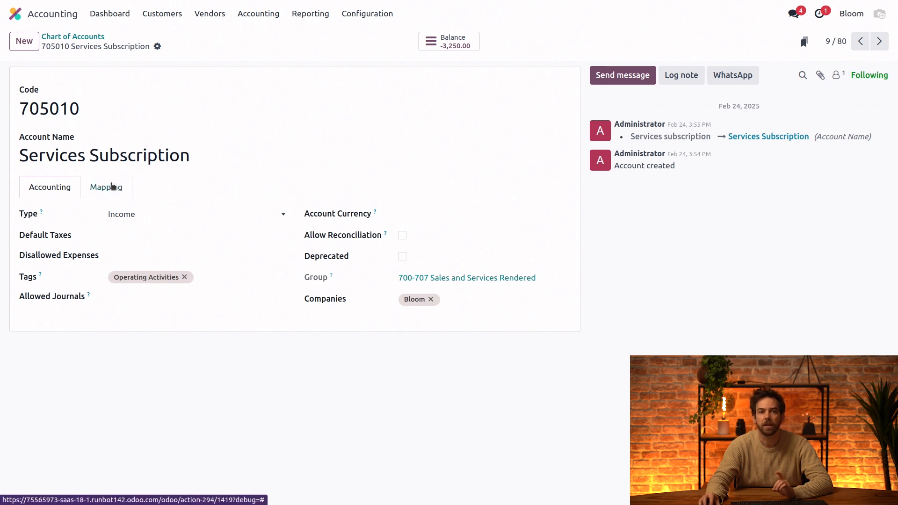
- Map Services Subscription to code 721010 for Bloom Portugal and add Bloom Portugal to its companies
click(105, 186)
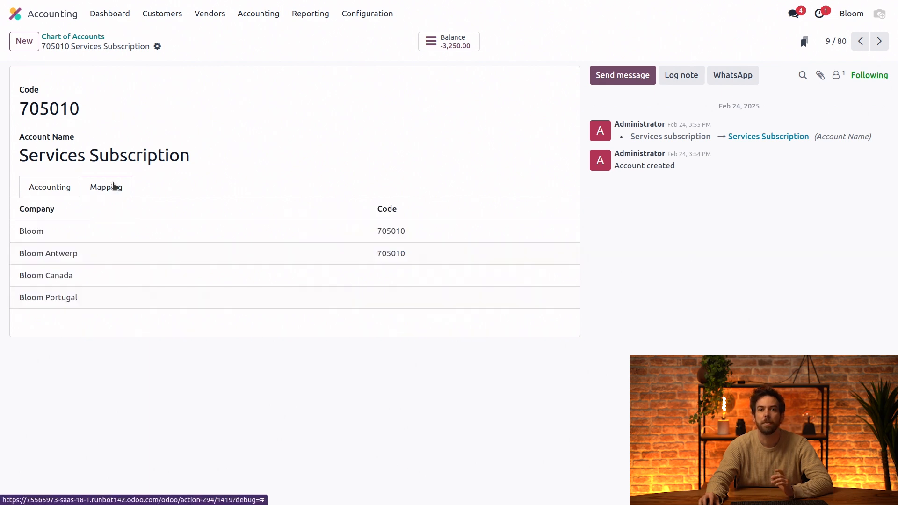
mouse_move(161, 230)
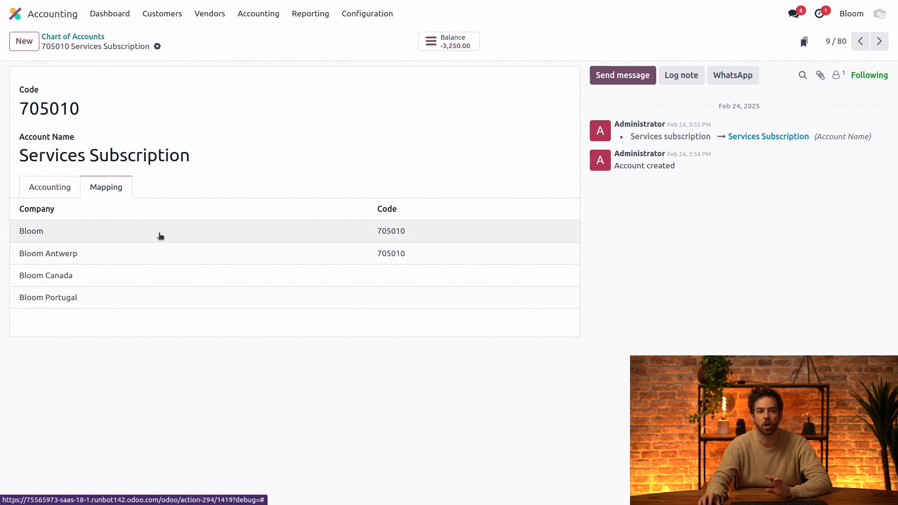
mouse_move(393, 298)
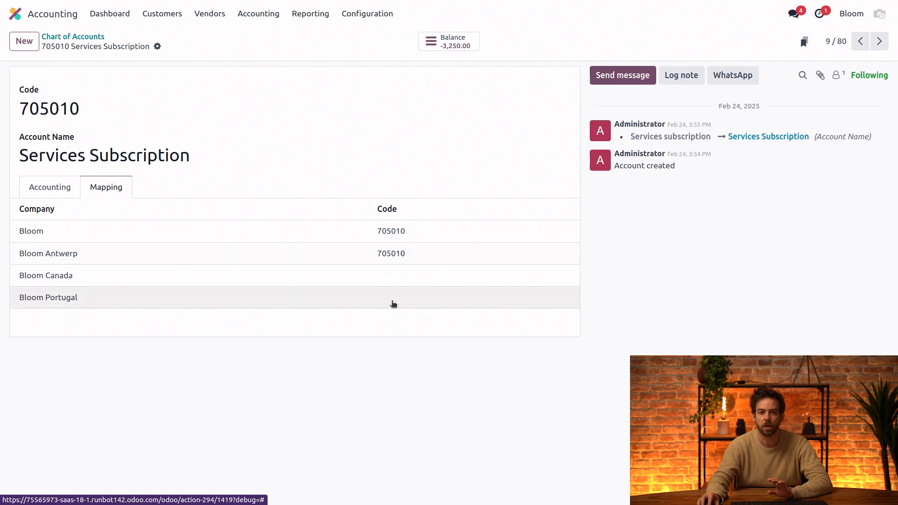
text(721010)
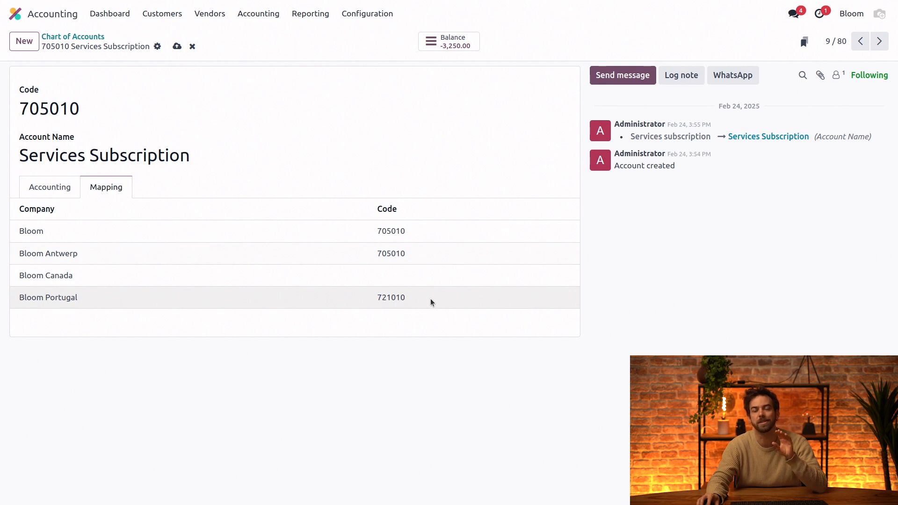
click(392, 297)
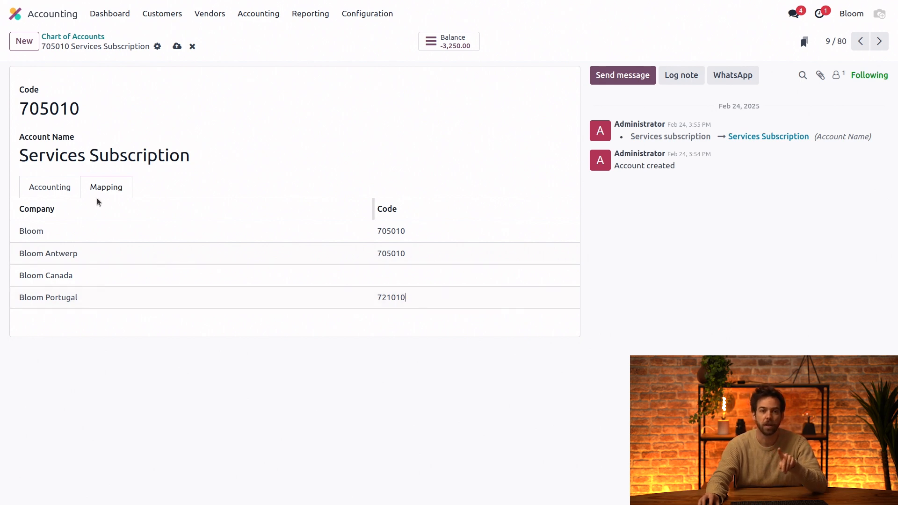
click(49, 187)
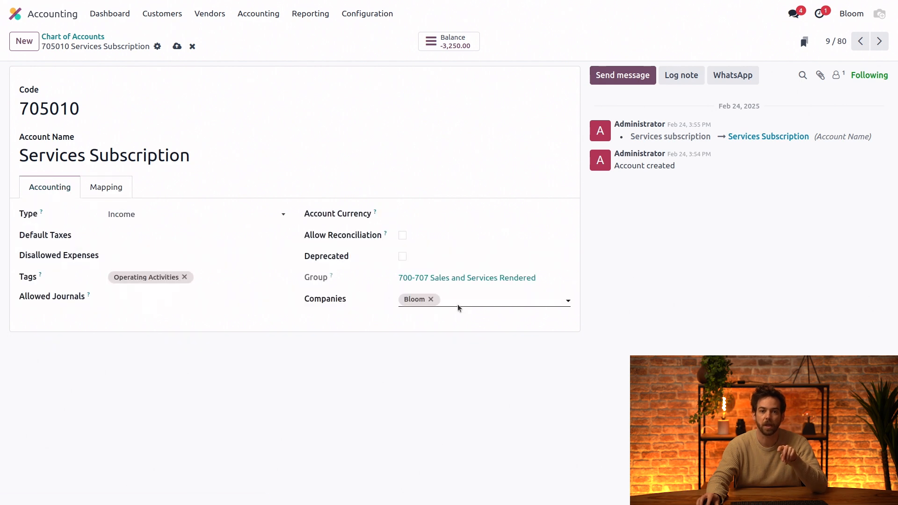
click(475, 299)
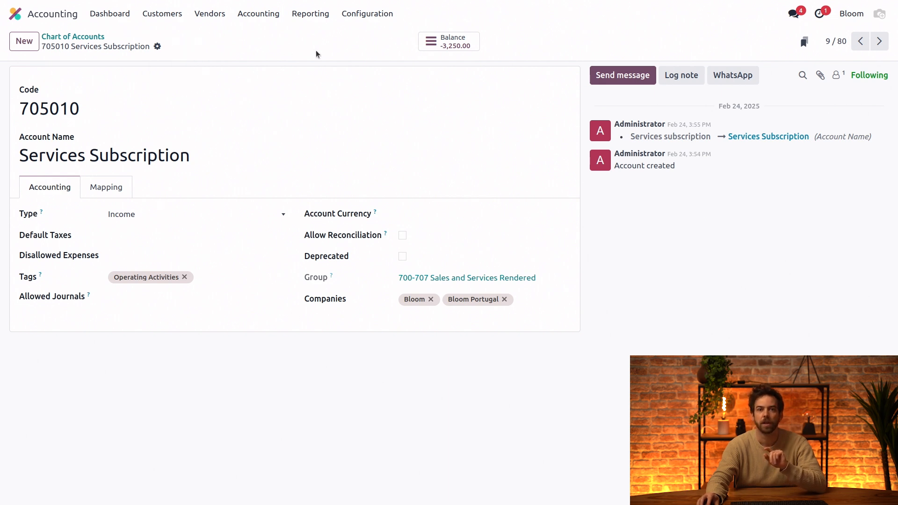
mouse_move(854, 25)
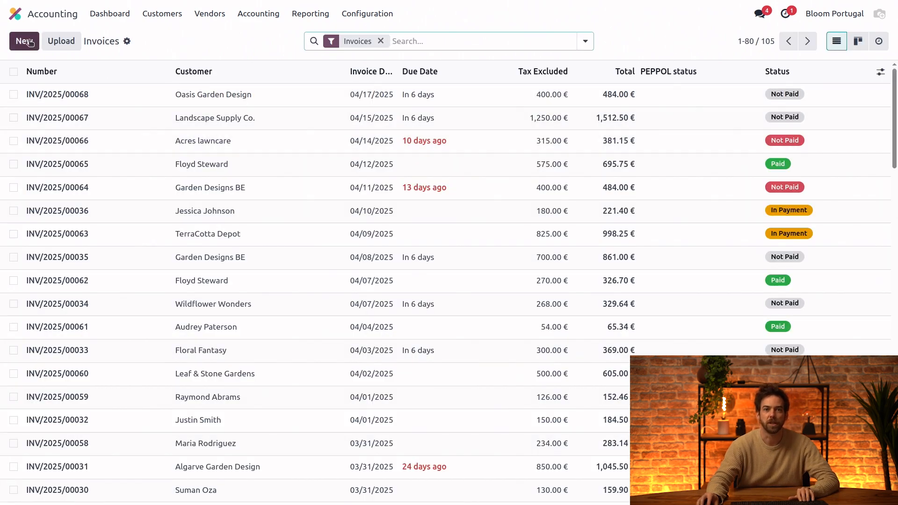
click(23, 41)
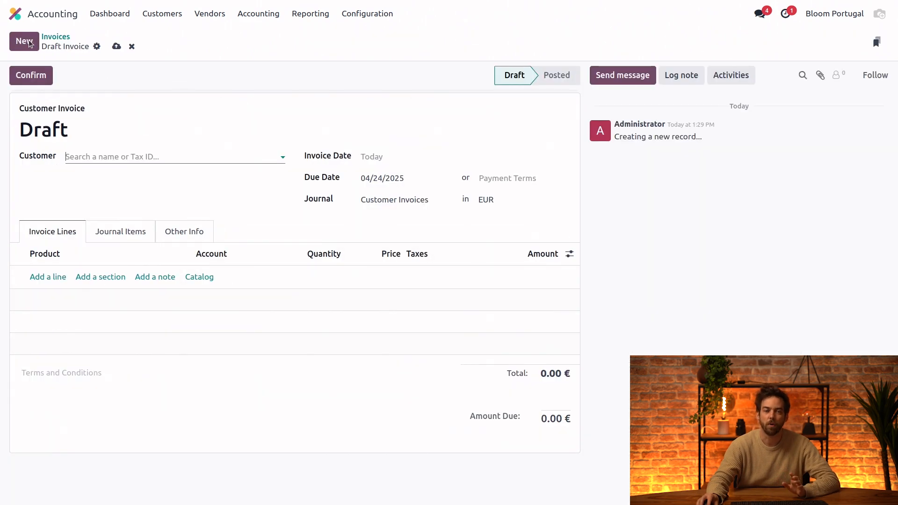
click(171, 156)
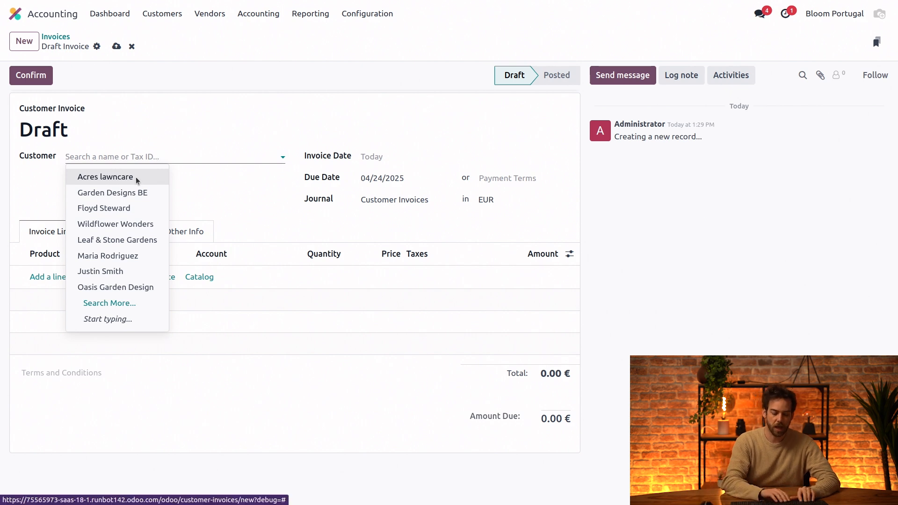
text(jess)
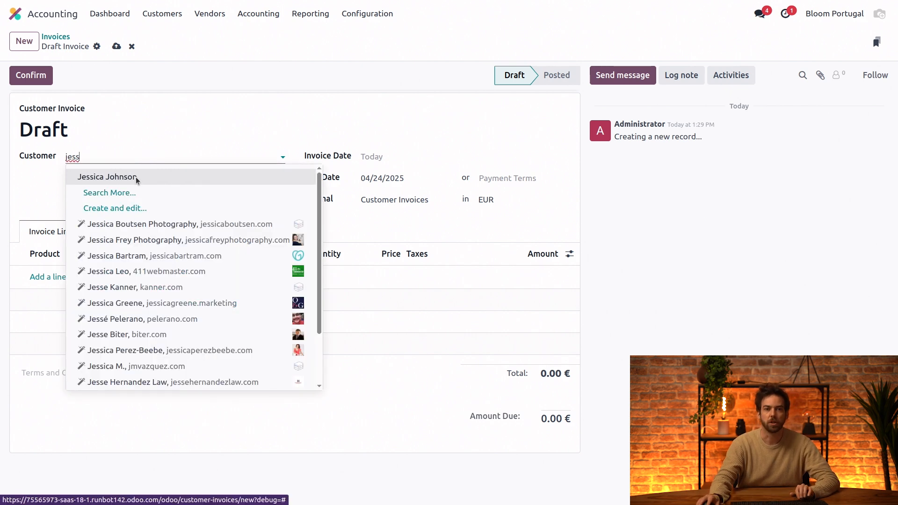
click(106, 177)
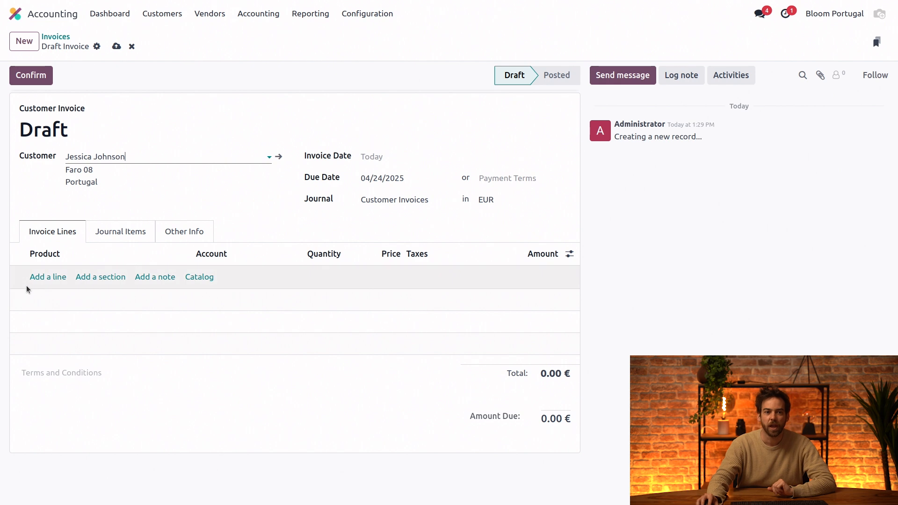
- Add the 5-acre quarterly garden maintenance line on account 721010 and confirm the invoice
click(48, 277)
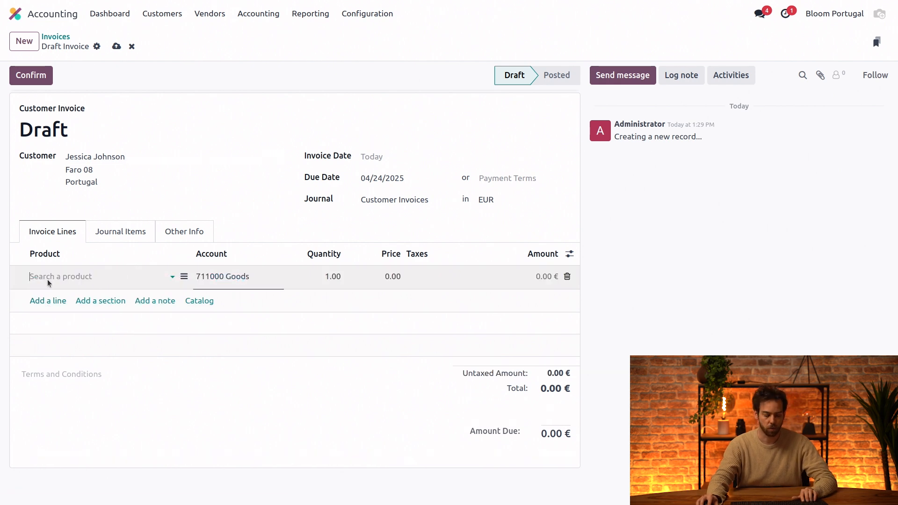
text(5)
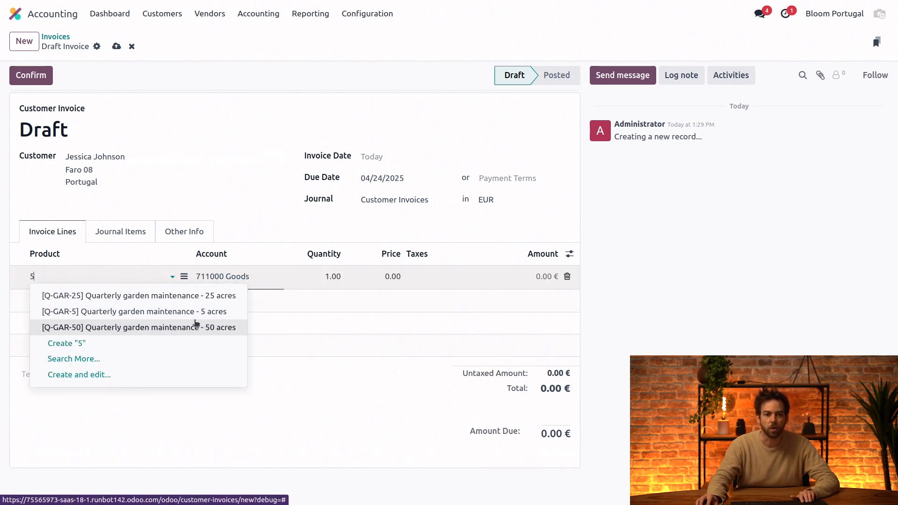
click(134, 312)
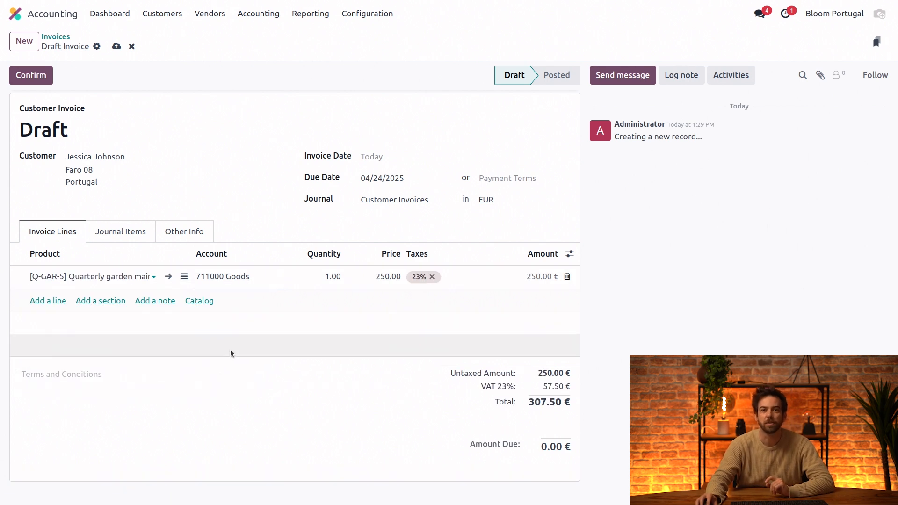
click(222, 277)
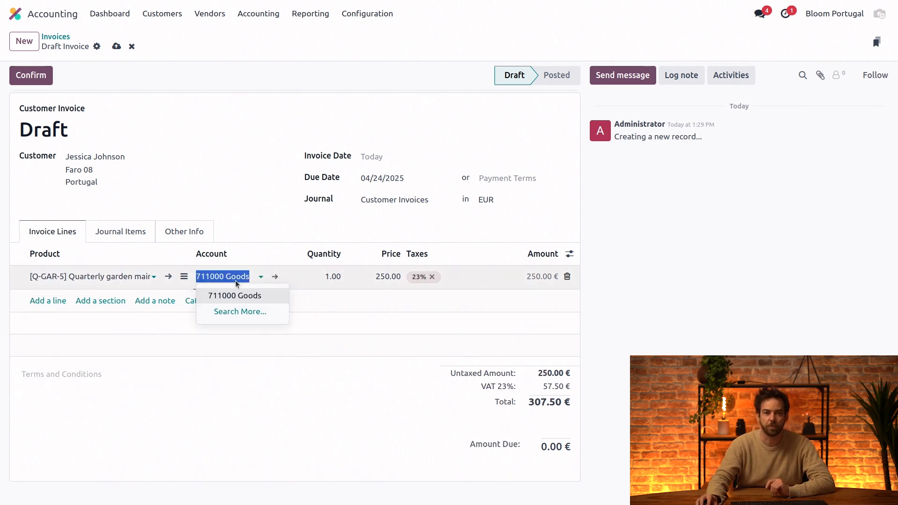
text(721010)
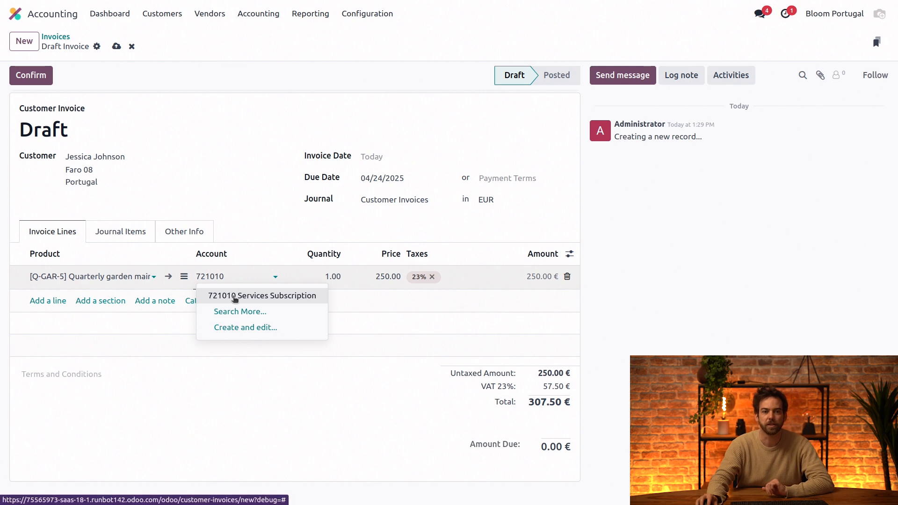
click(262, 295)
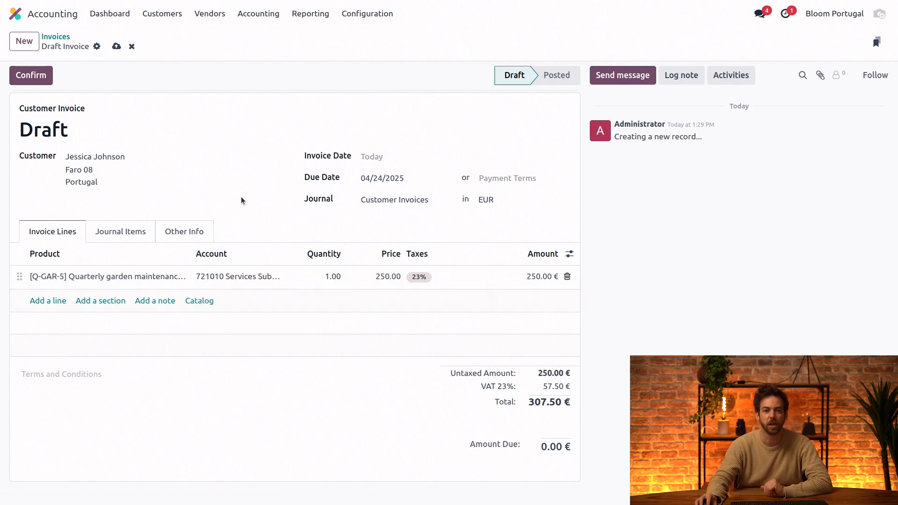
click(30, 75)
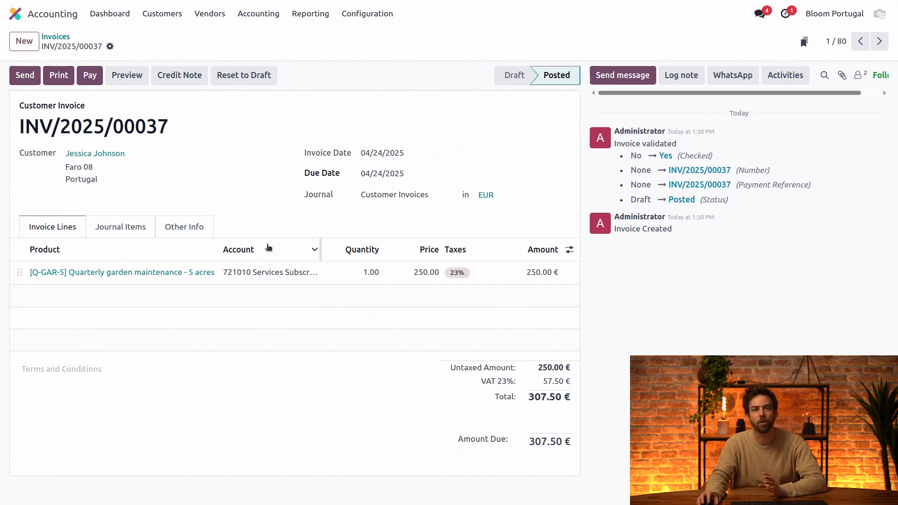
mouse_move(281, 215)
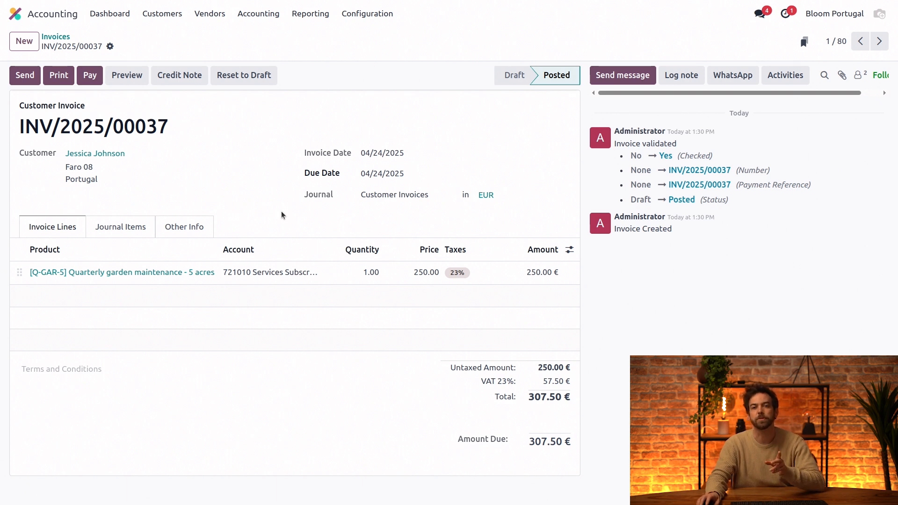
mouse_move(799, 36)
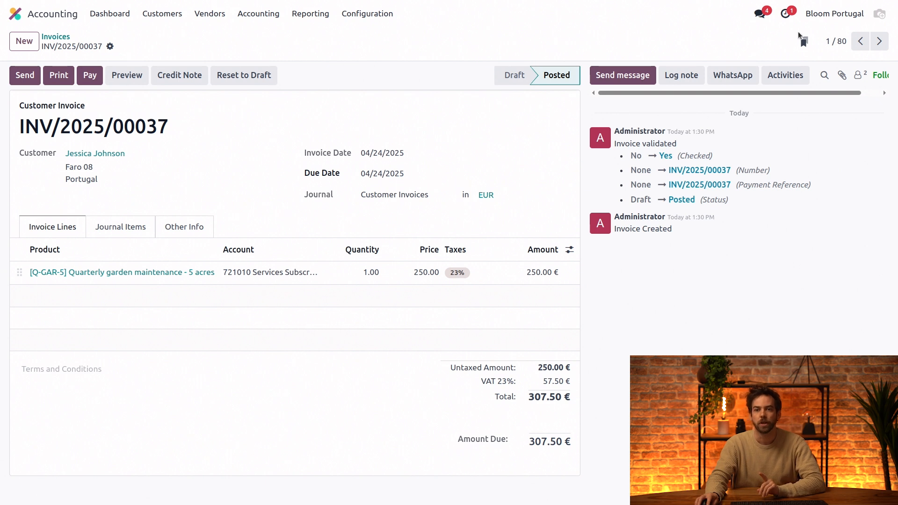
- Recheck active companies: Bloom, Bloom Antwerp and Bloom Portugal on, Bloom Canada off
click(834, 13)
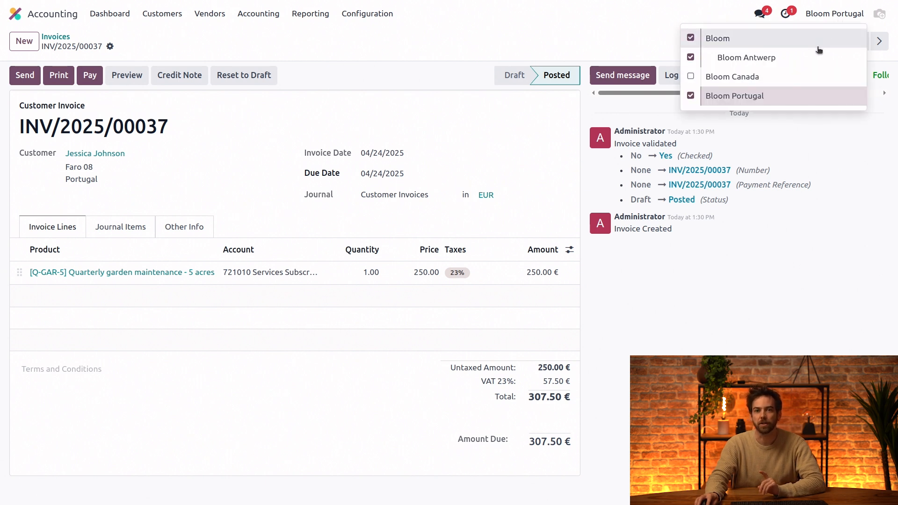
mouse_move(766, 76)
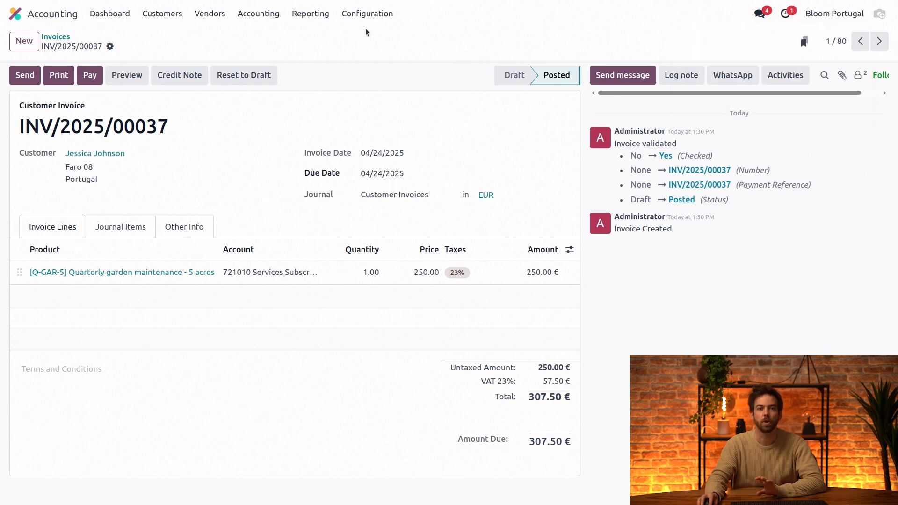
- In the Chart of Accounts, search 'goods' and select 711000 Goods and Sales in Belgium (Trade Goods)
click(367, 13)
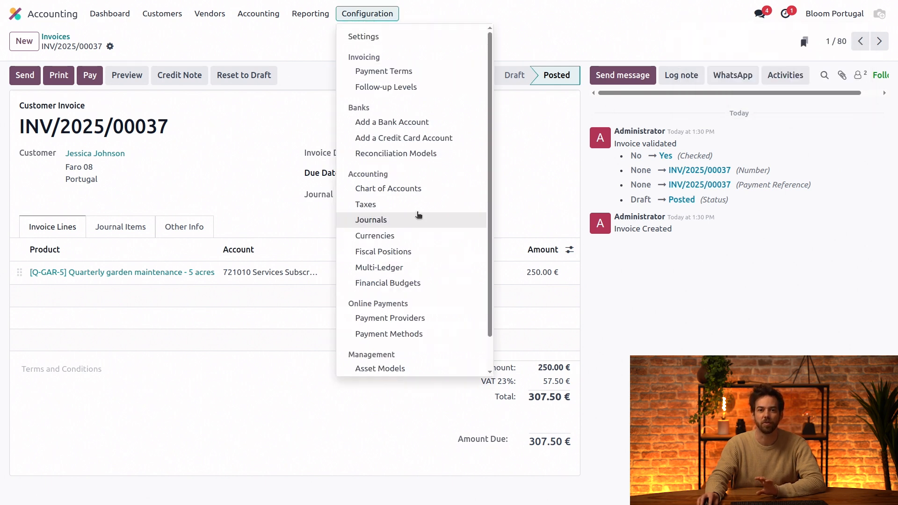
click(388, 188)
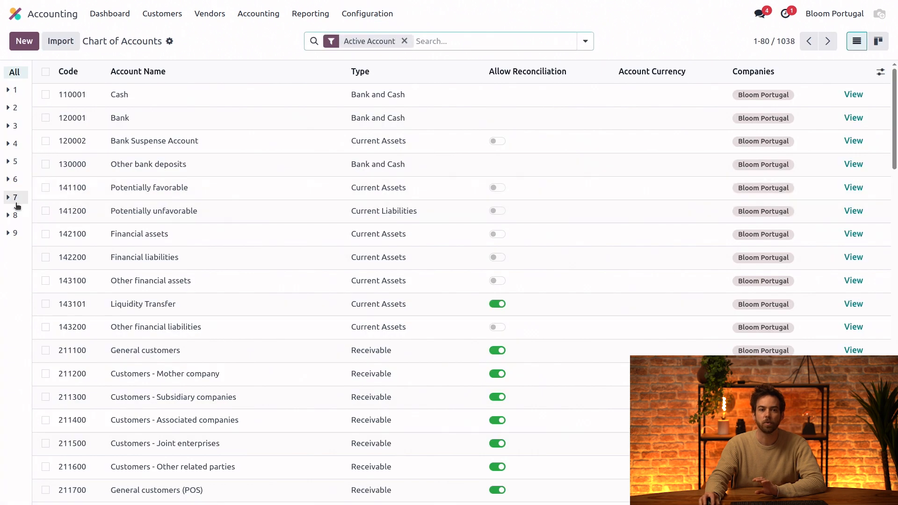
click(15, 196)
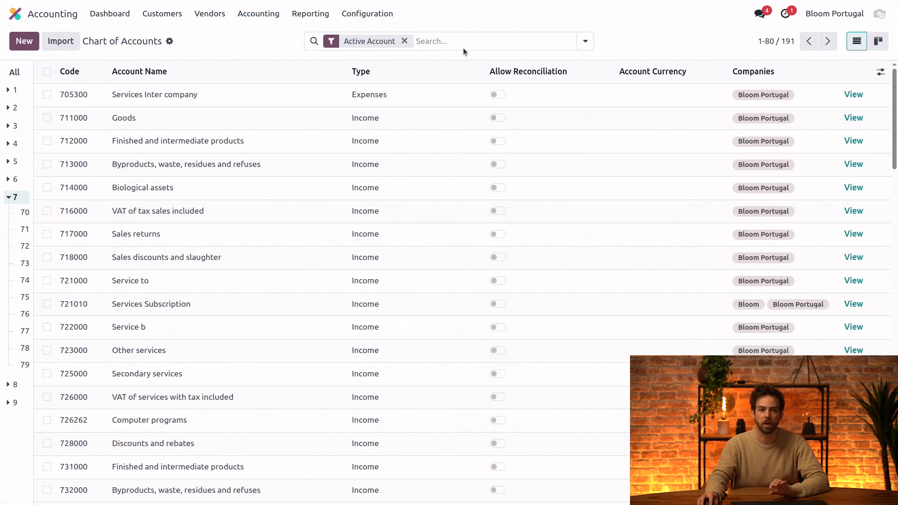
text(goods)
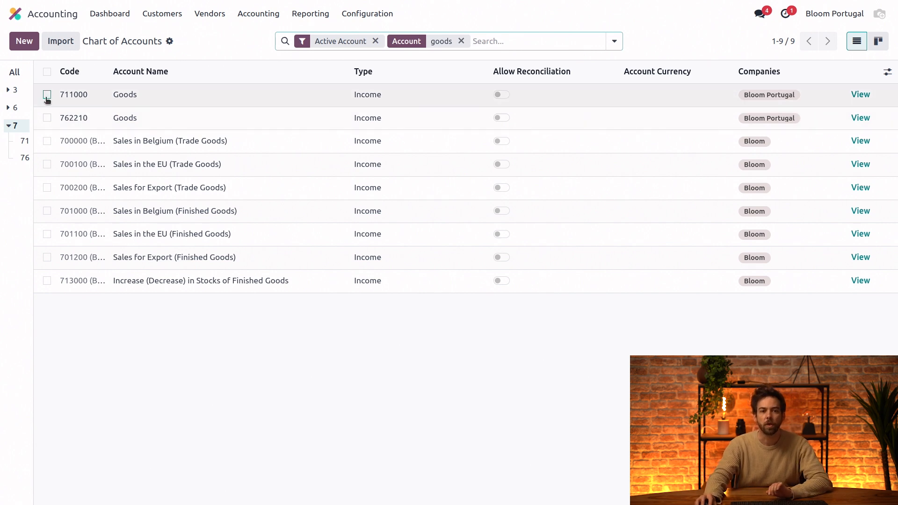
click(47, 94)
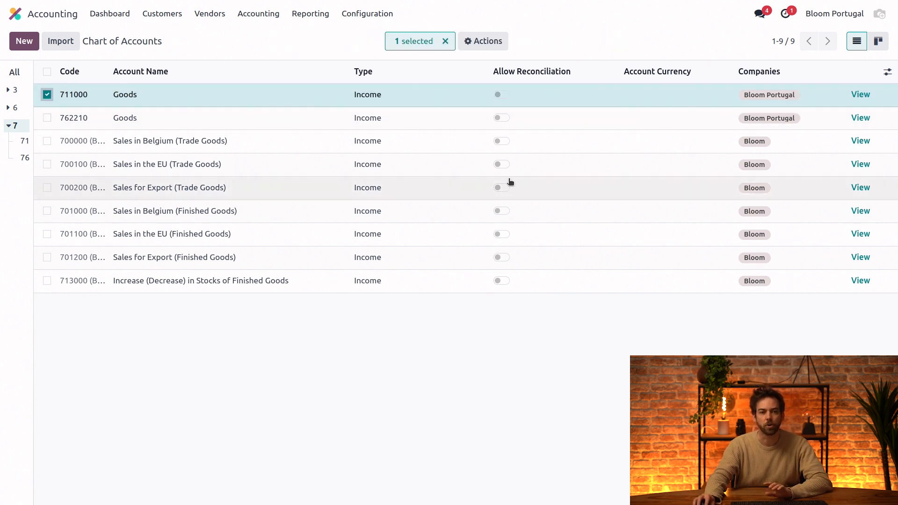
click(47, 141)
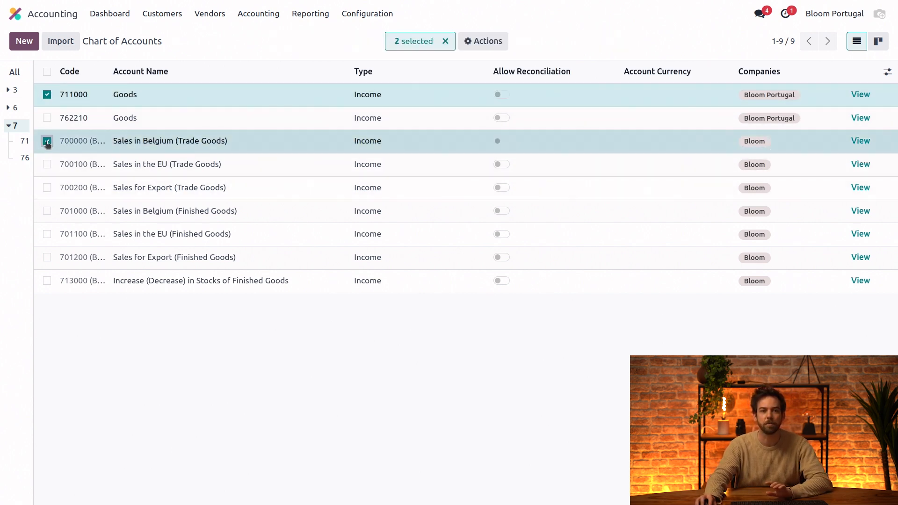
click(47, 140)
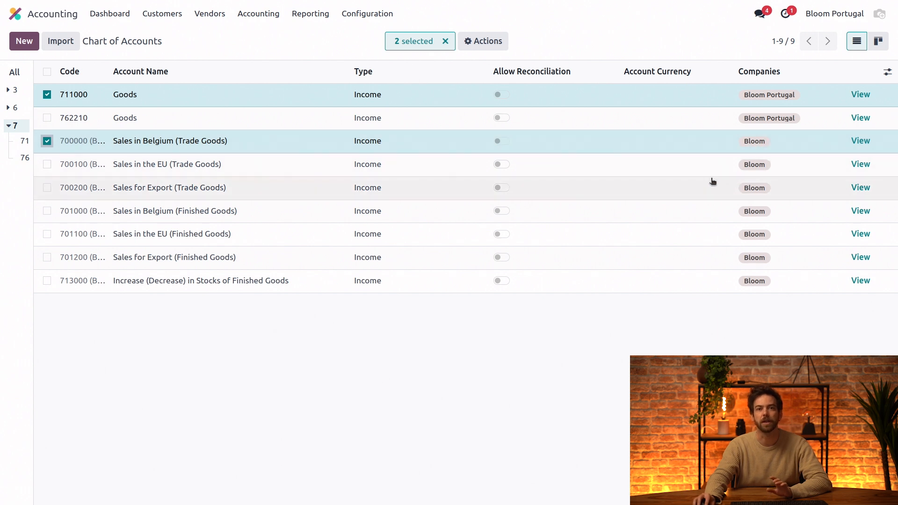
mouse_move(594, 182)
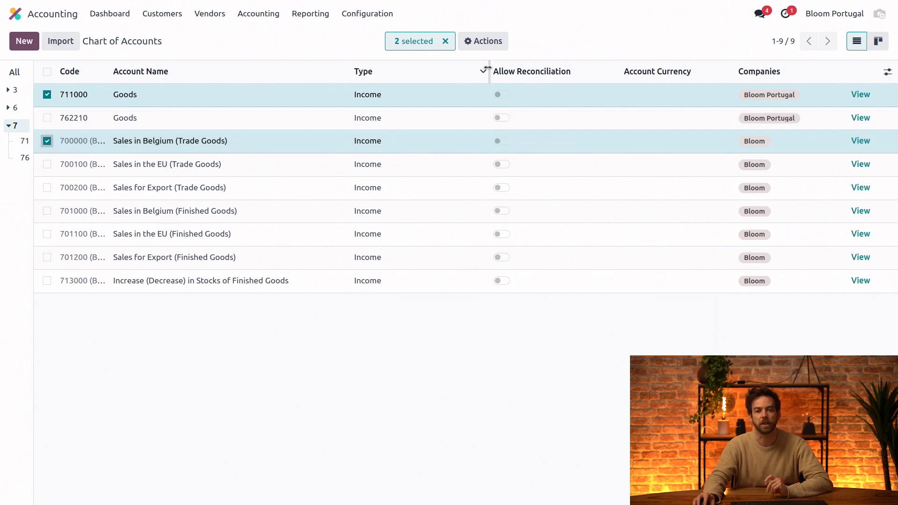
- Merge the selected accounts into 711000 Goods, shared by Bloom and Bloom Portugal
click(483, 41)
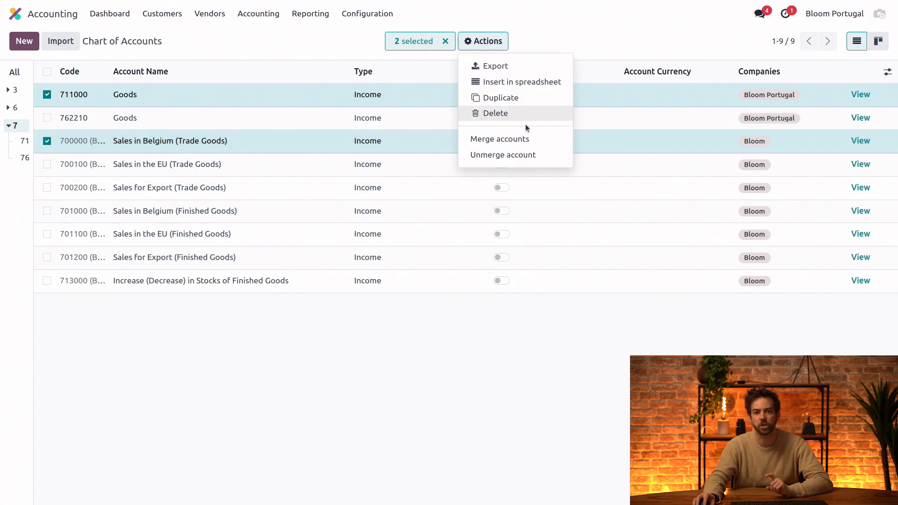
click(499, 140)
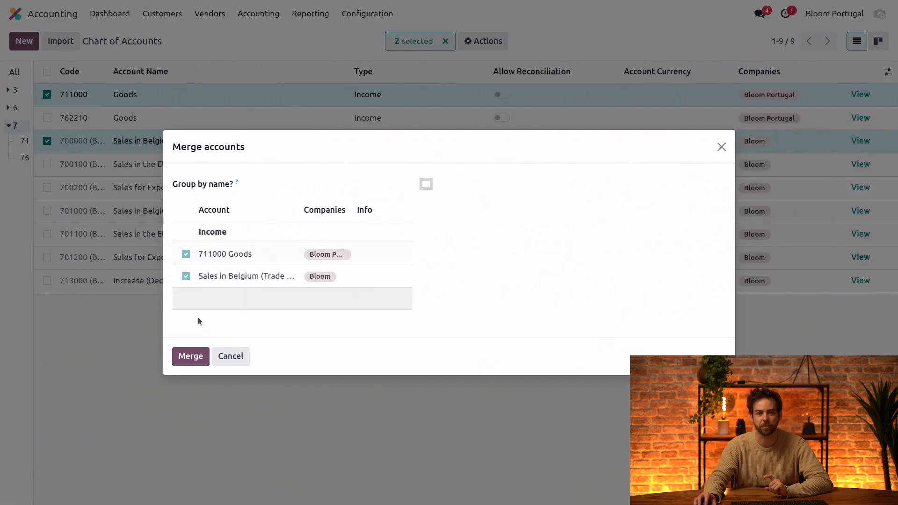
click(191, 357)
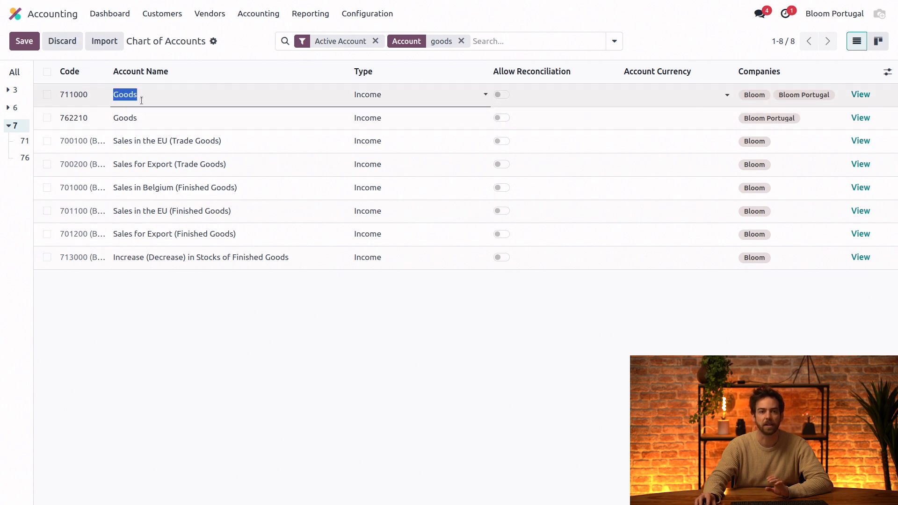
mouse_move(141, 103)
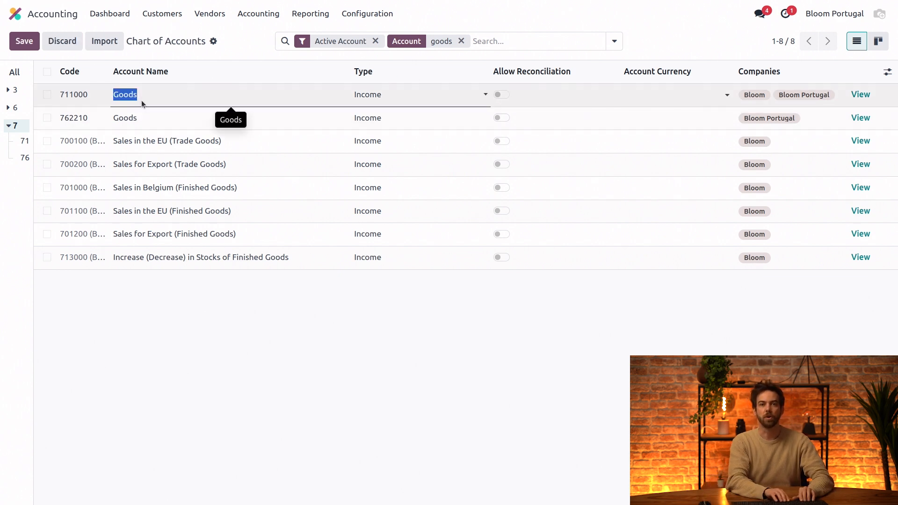
text(S)
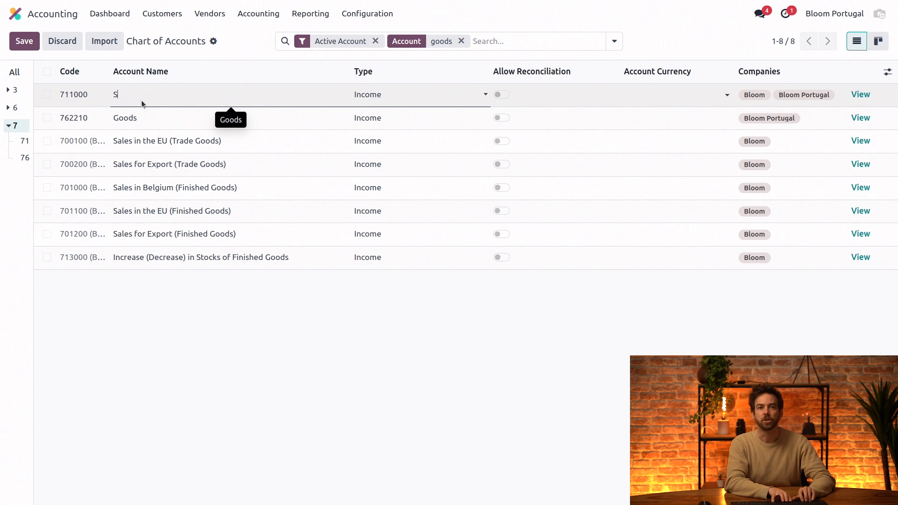
text(ales Goods)
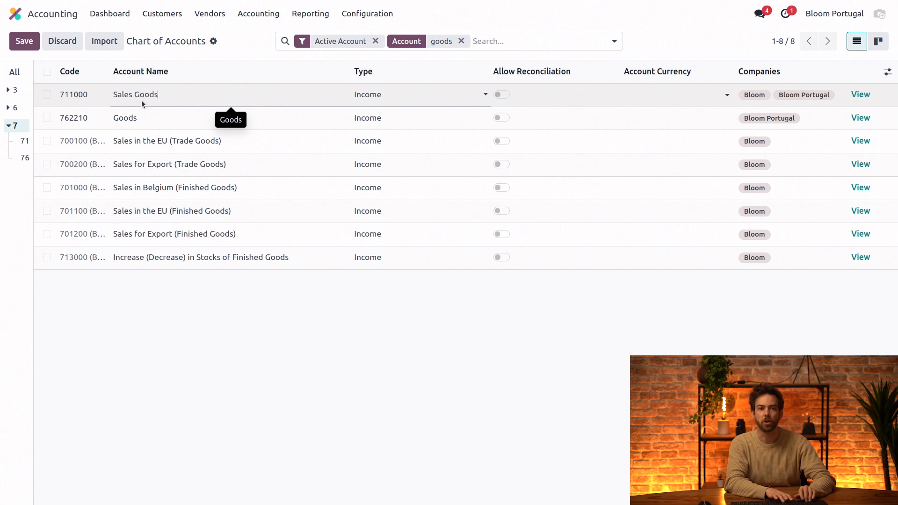
click(24, 40)
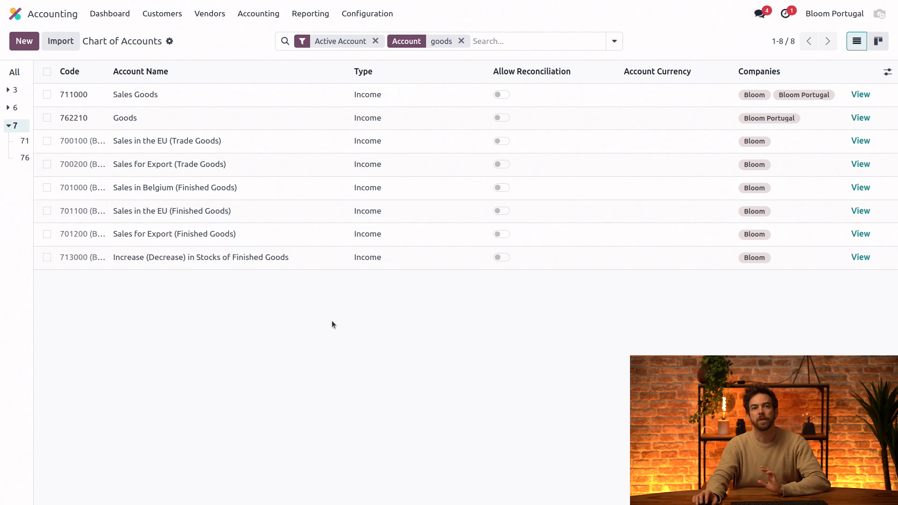
mouse_move(333, 312)
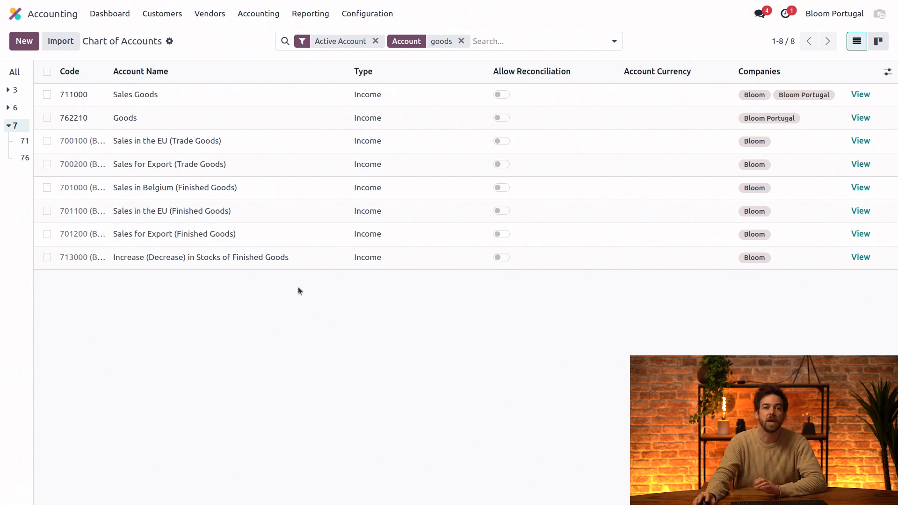
click(46, 94)
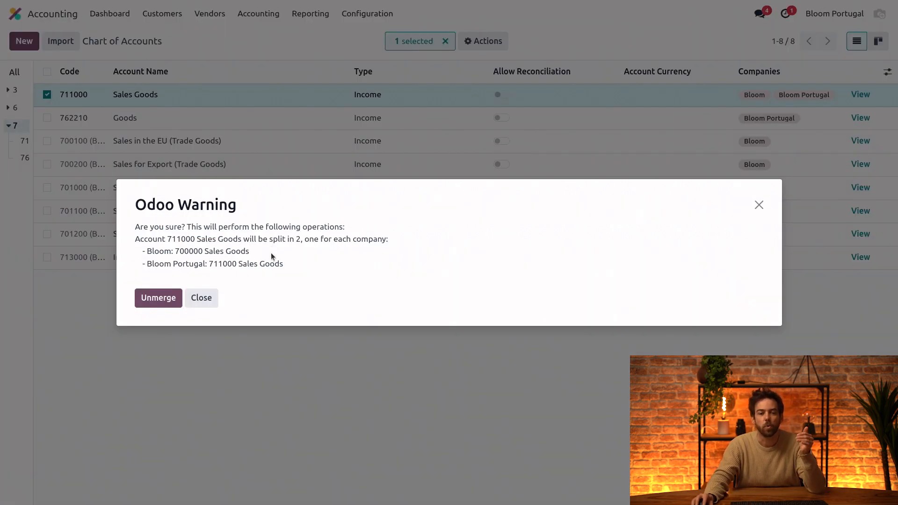
mouse_move(306, 277)
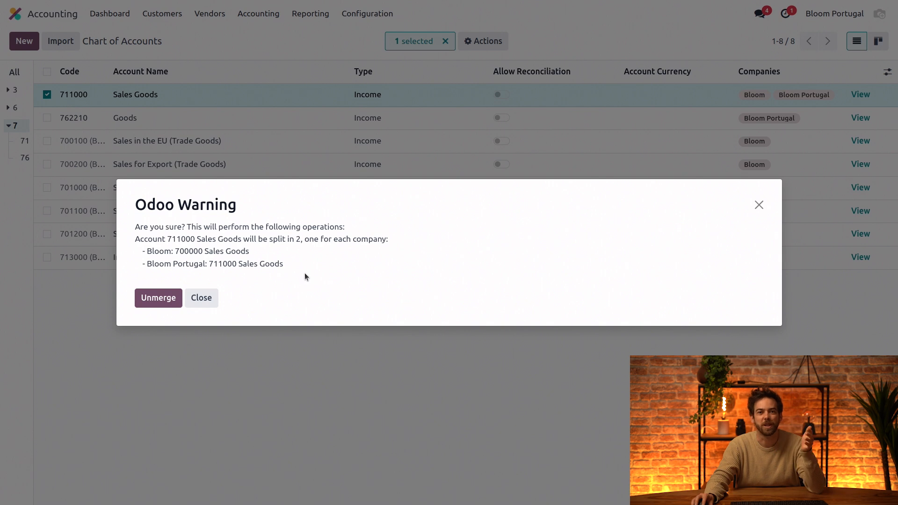
mouse_move(335, 266)
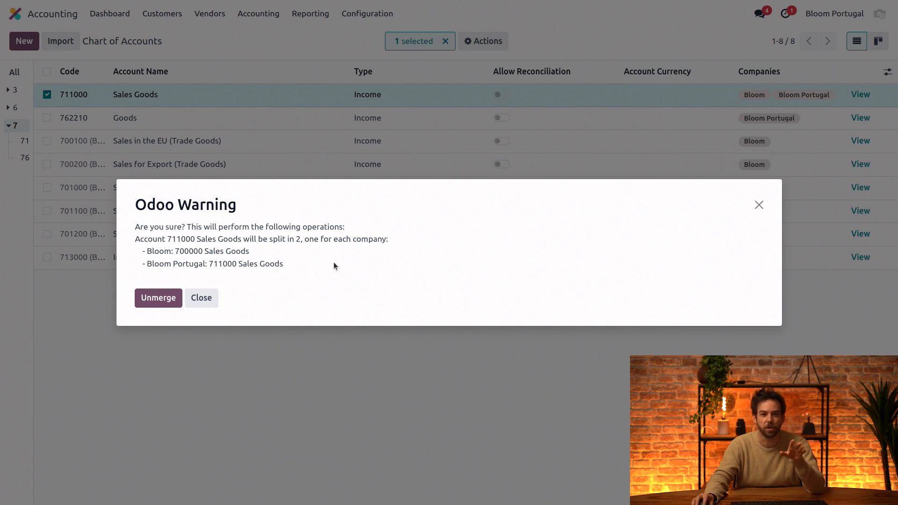
mouse_move(285, 284)
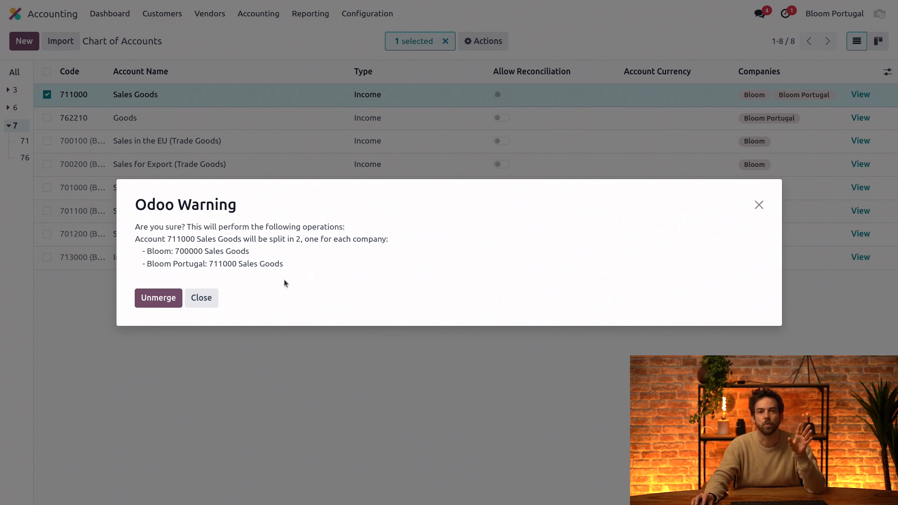
mouse_move(169, 313)
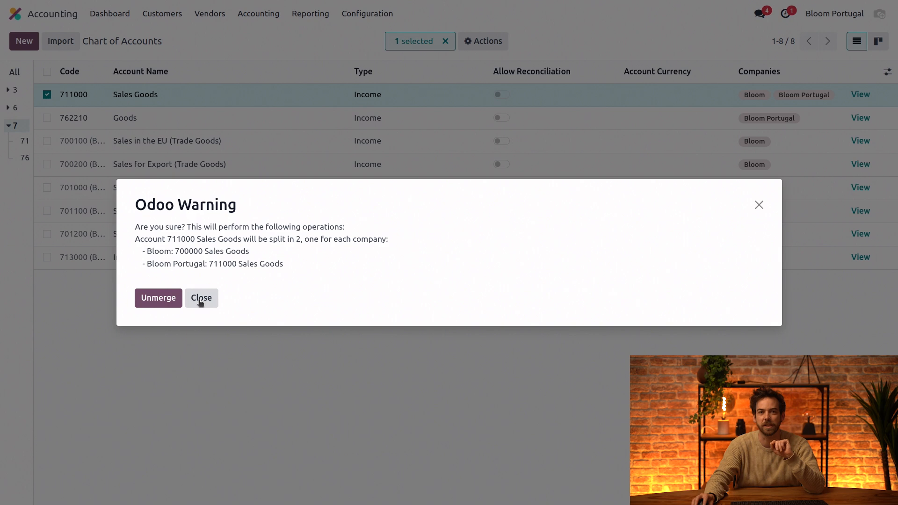
mouse_move(201, 303)
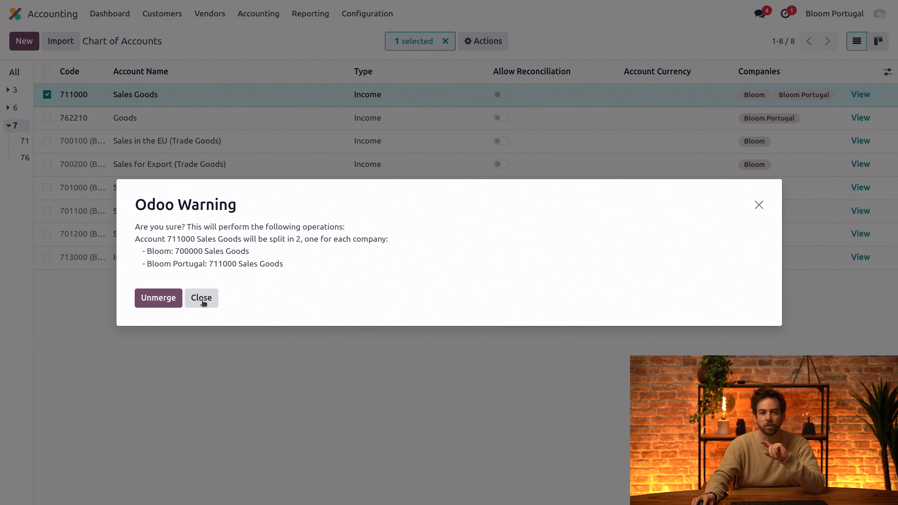
click(201, 298)
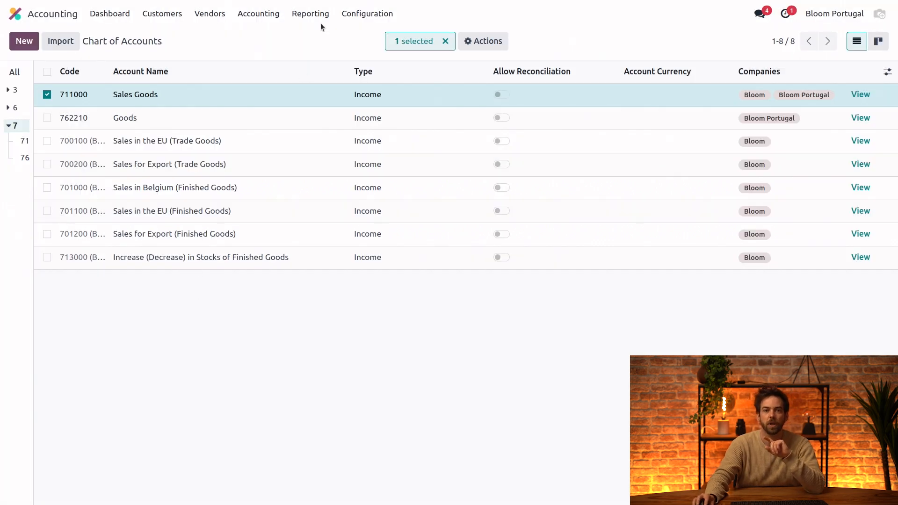
- Reopen the 2025 Profit and Loss report, now showing 711000 Sales Goods at 52,051.00
click(311, 13)
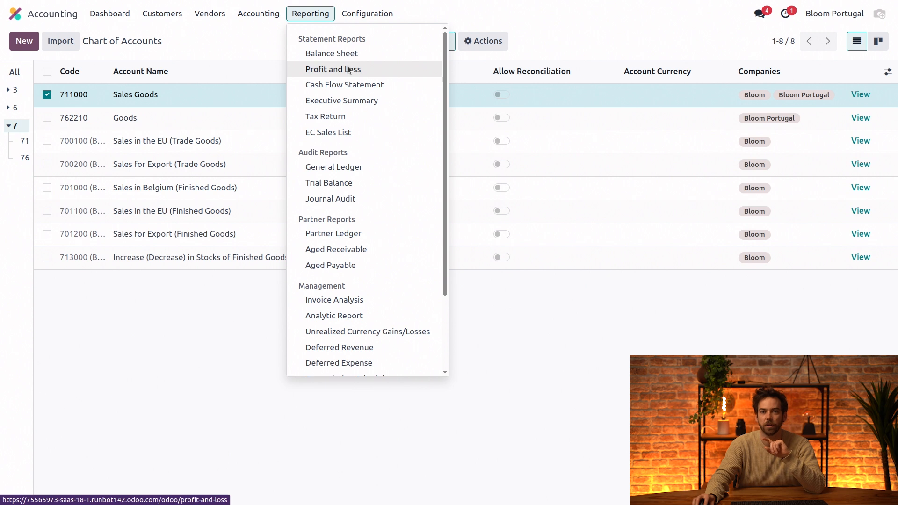
click(332, 68)
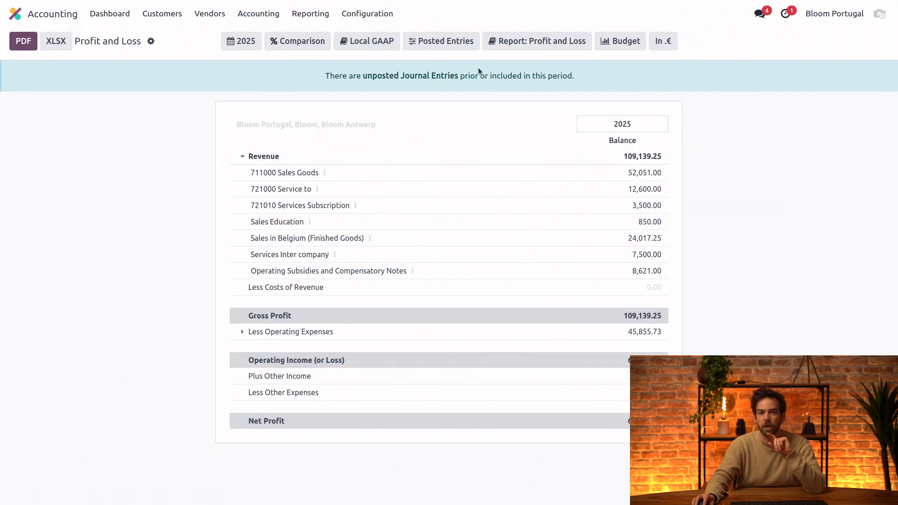
click(834, 13)
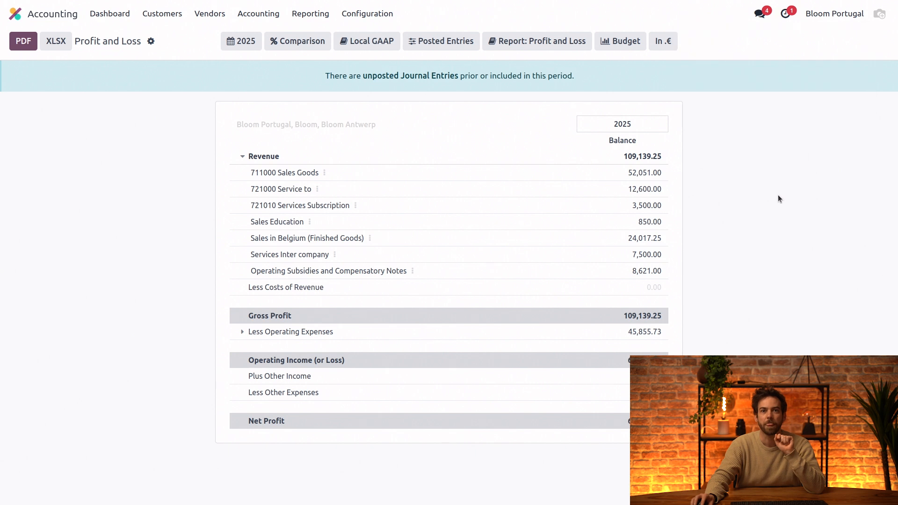
mouse_move(570, 62)
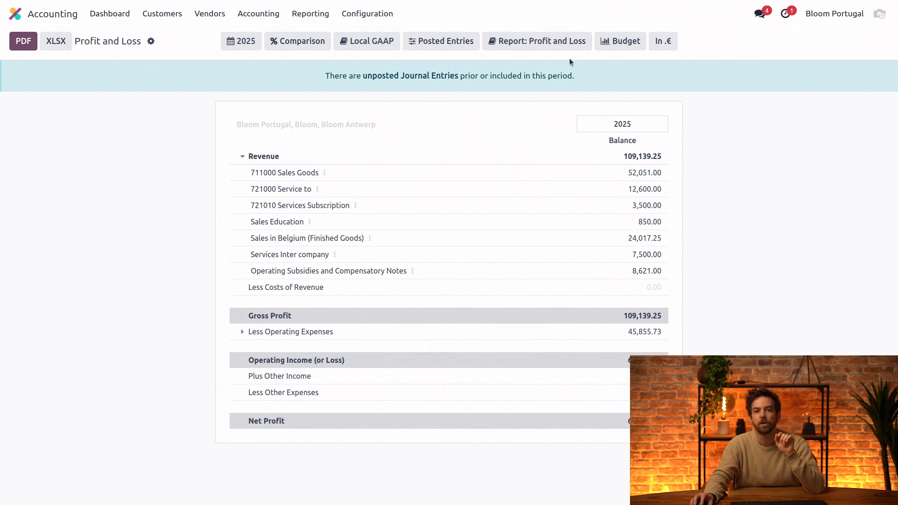
click(537, 41)
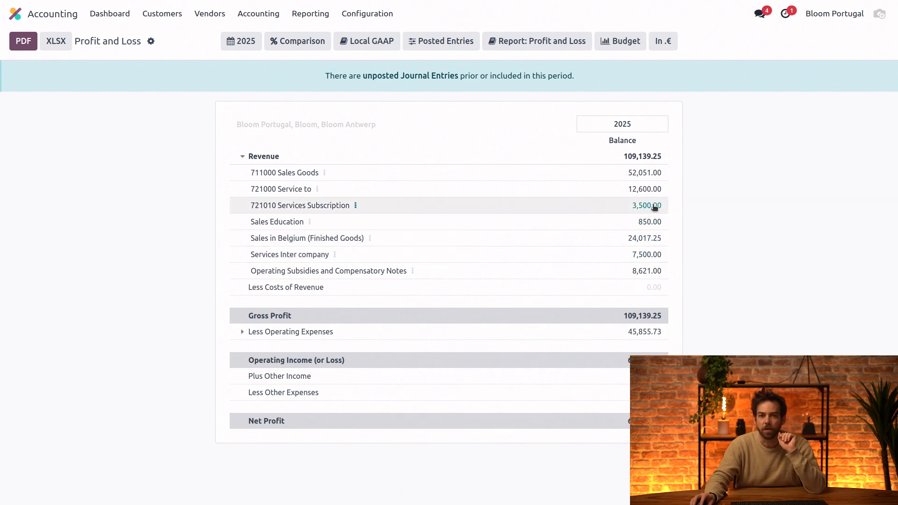
- Drill into 721010 Services Subscription's 3,500.00 to list its two invoices
click(646, 205)
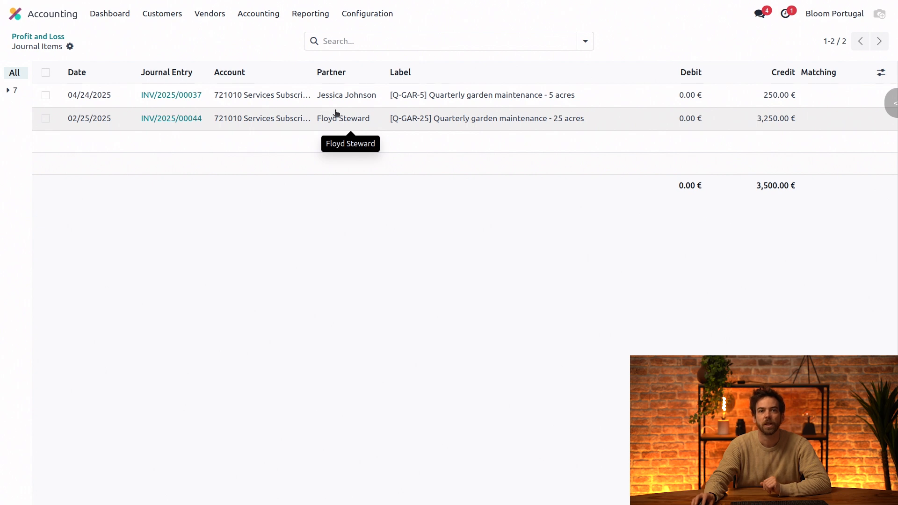
mouse_move(337, 102)
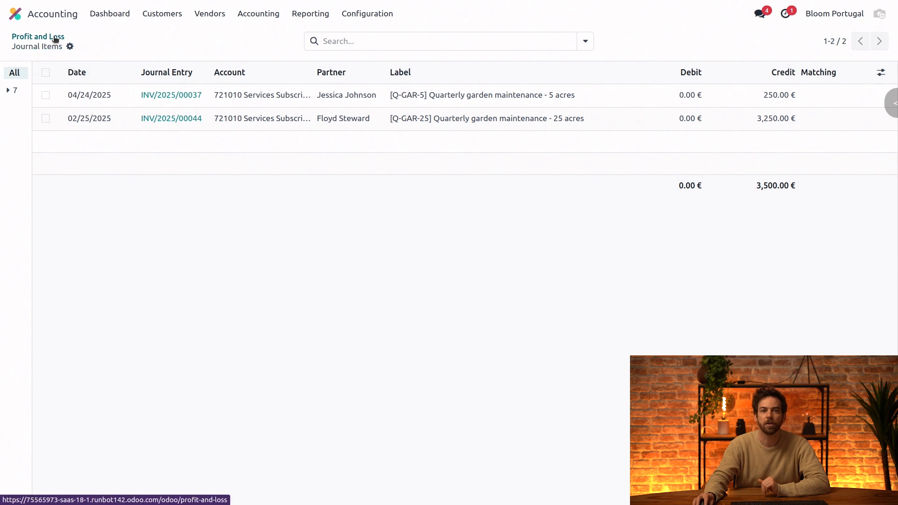
- Return to Profit and Loss and list the Local GAAP, IFRS and Consolidation ledgers
click(38, 36)
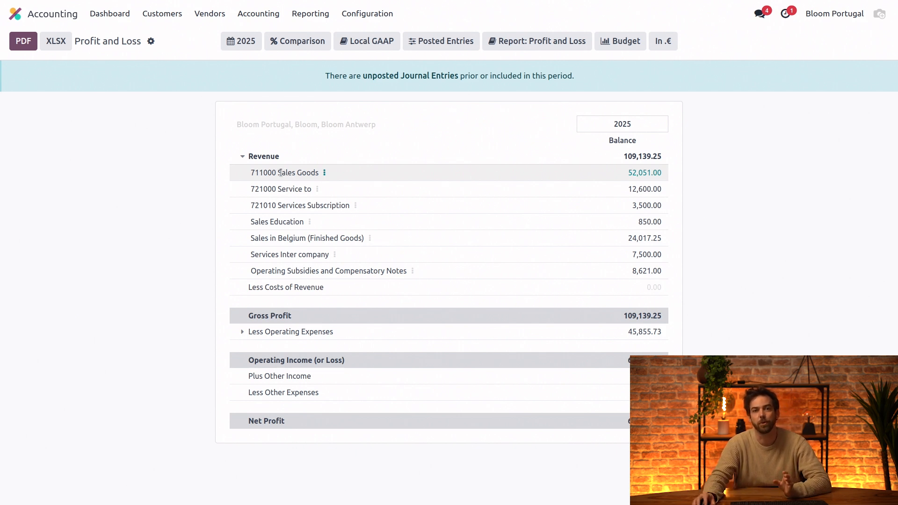
mouse_move(281, 148)
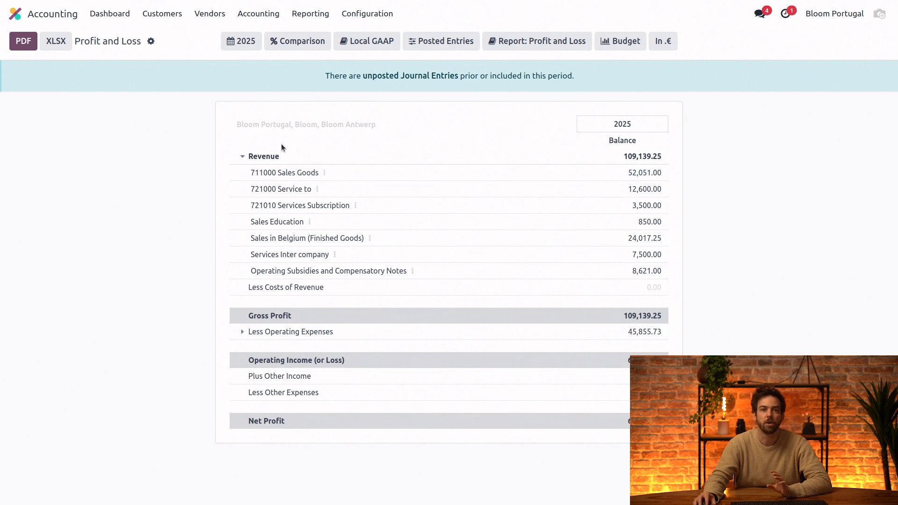
mouse_move(312, 84)
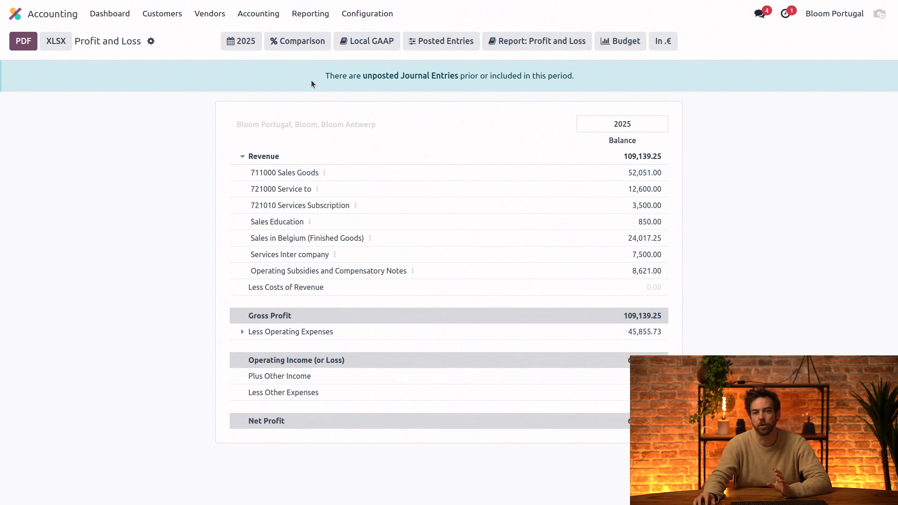
click(366, 41)
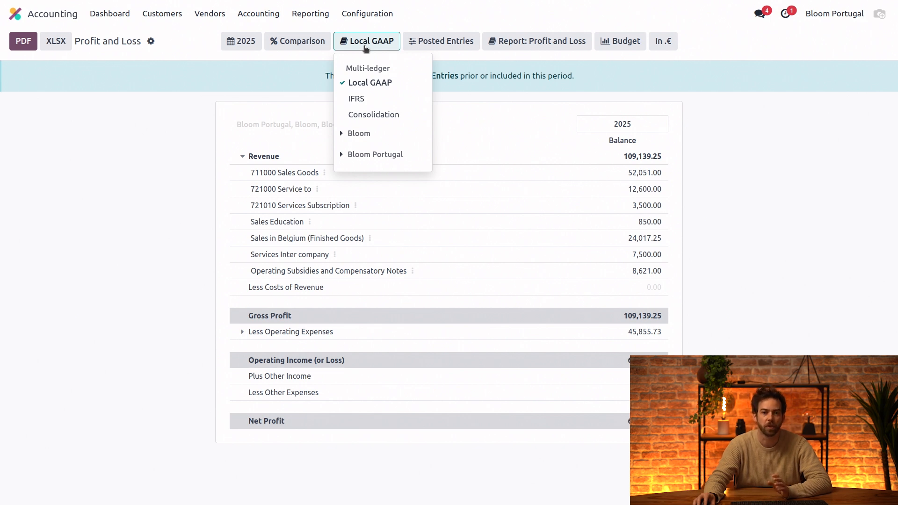
mouse_move(373, 115)
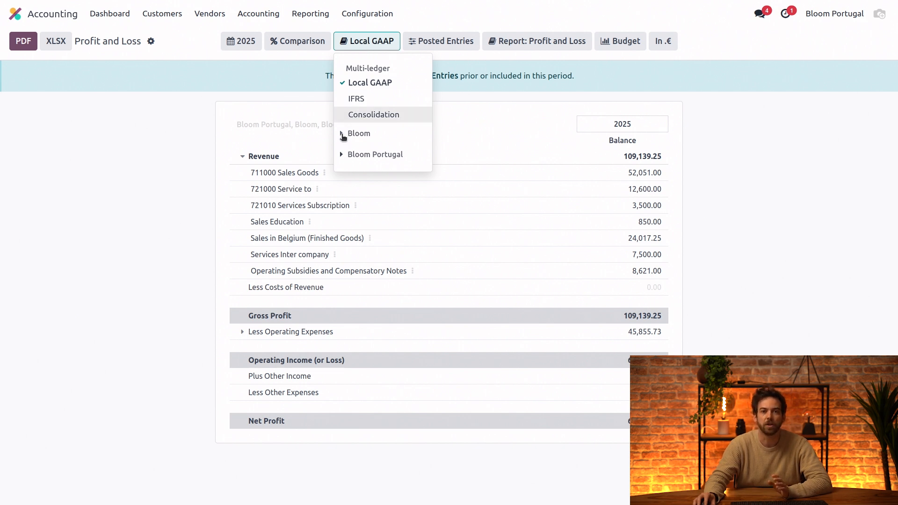
- Switch to the Consolidation ledger, excluding Customer Invoices IC so revenue shows 101,639.25
click(360, 133)
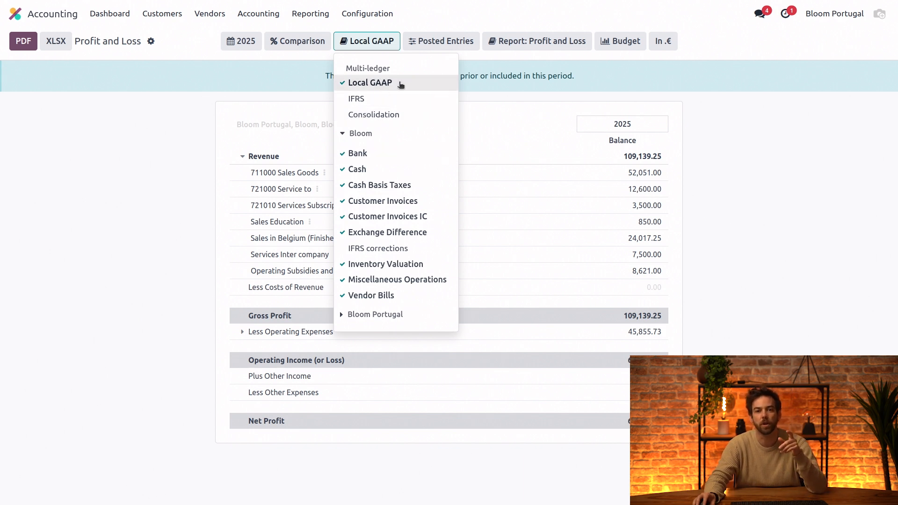
mouse_move(404, 96)
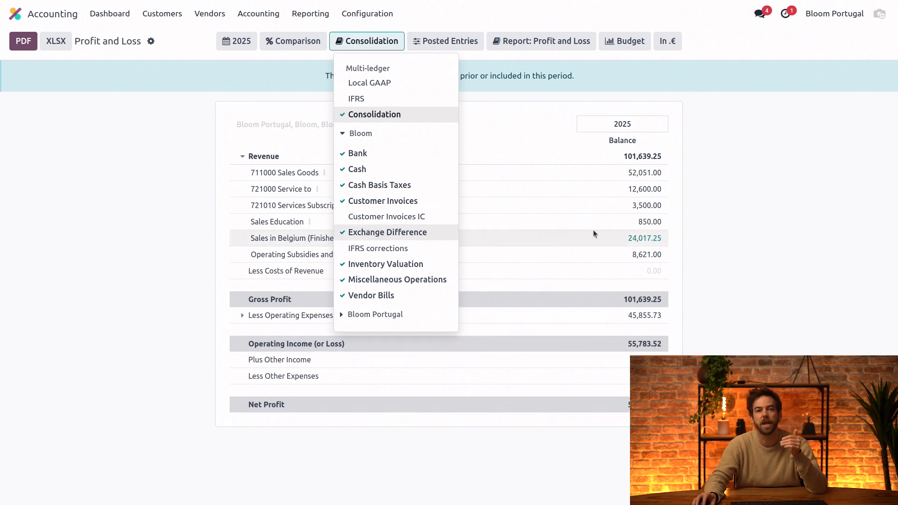
mouse_move(720, 277)
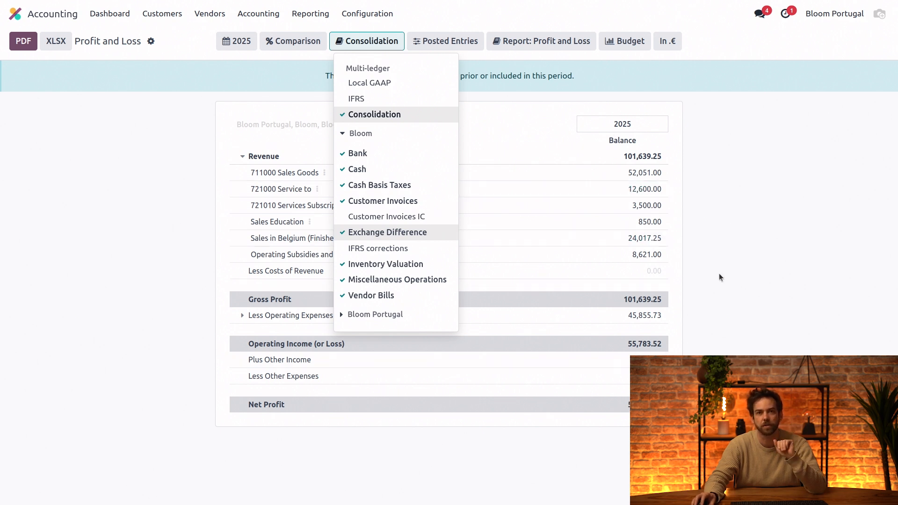
click(367, 41)
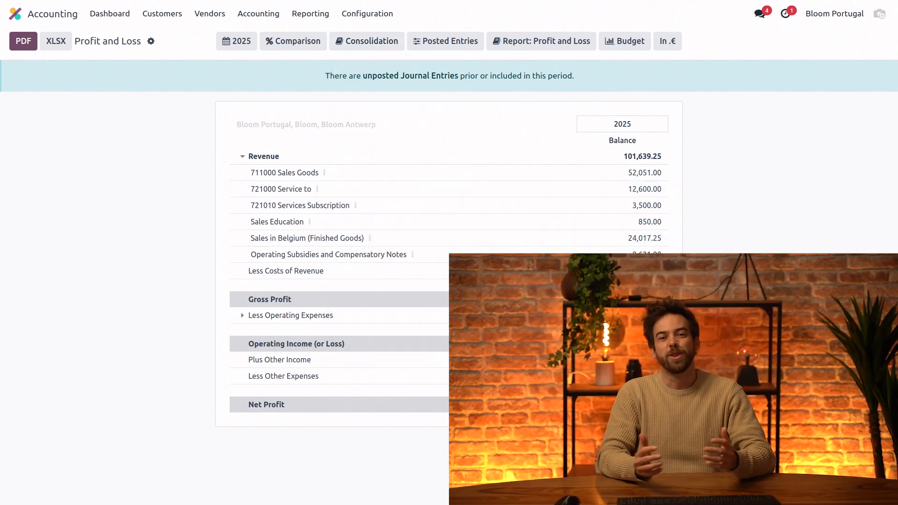